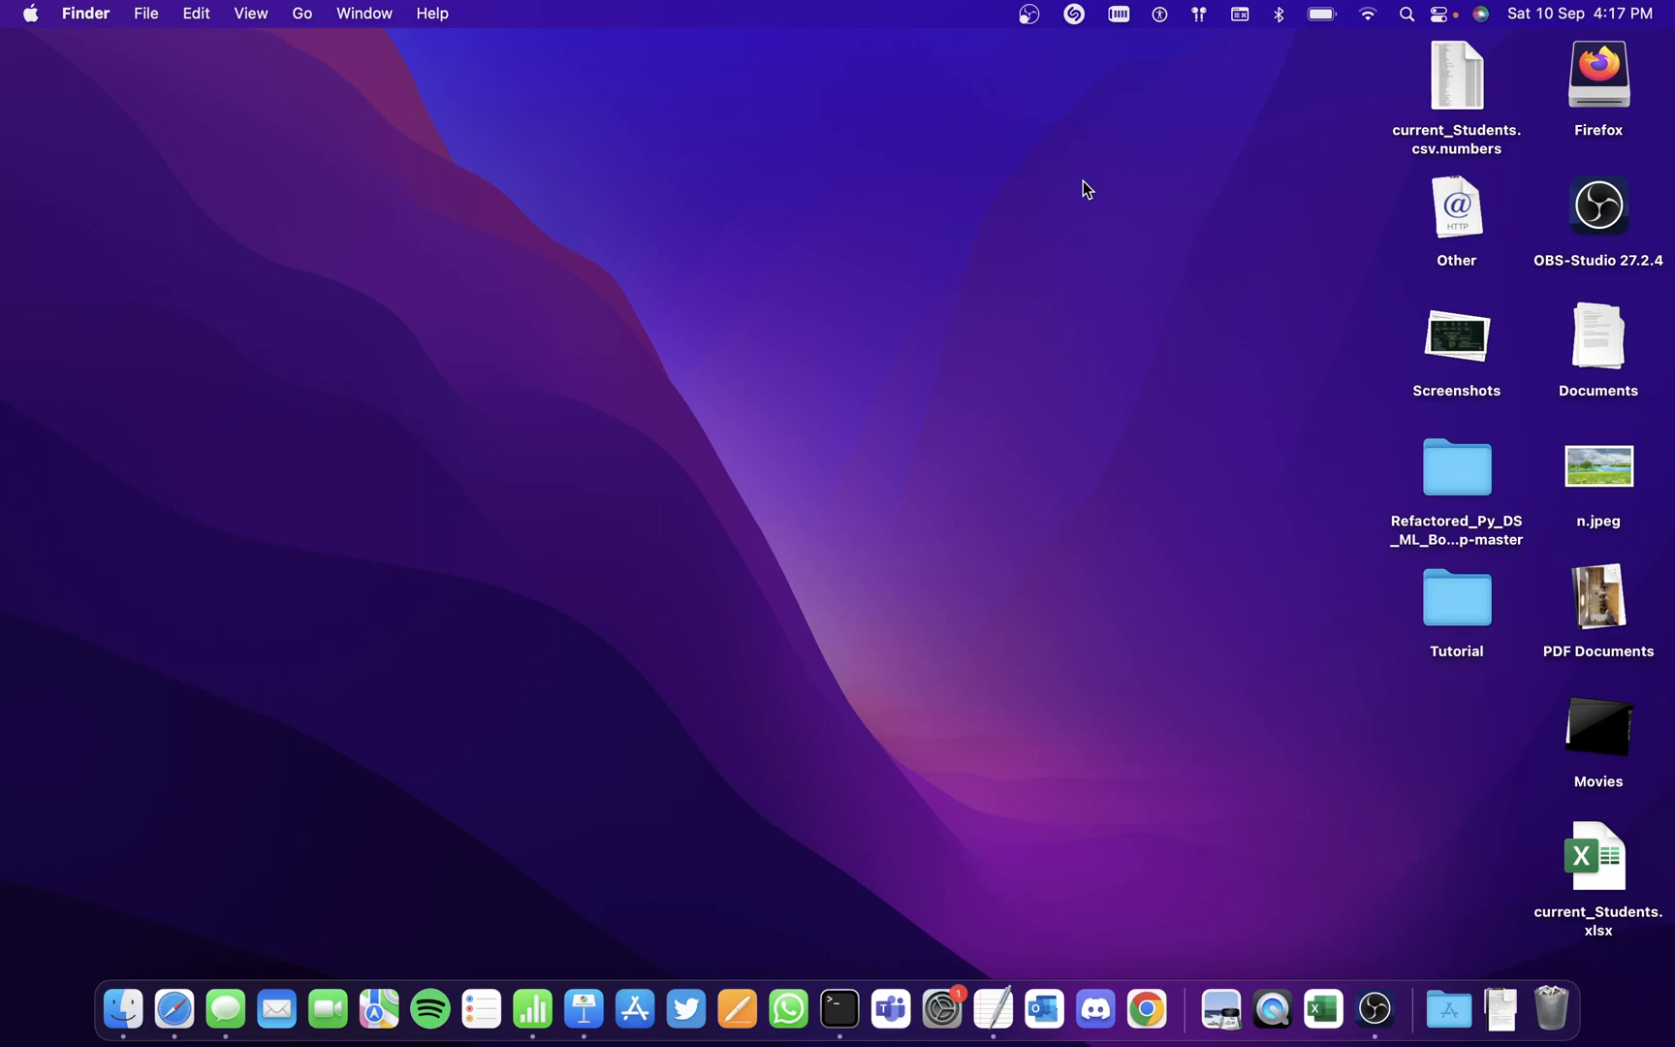
Search Spotlight for 'pag' to reach the Pages listing in the App Store.
{"action": "left_click", "coordinate": [1405, 16]}
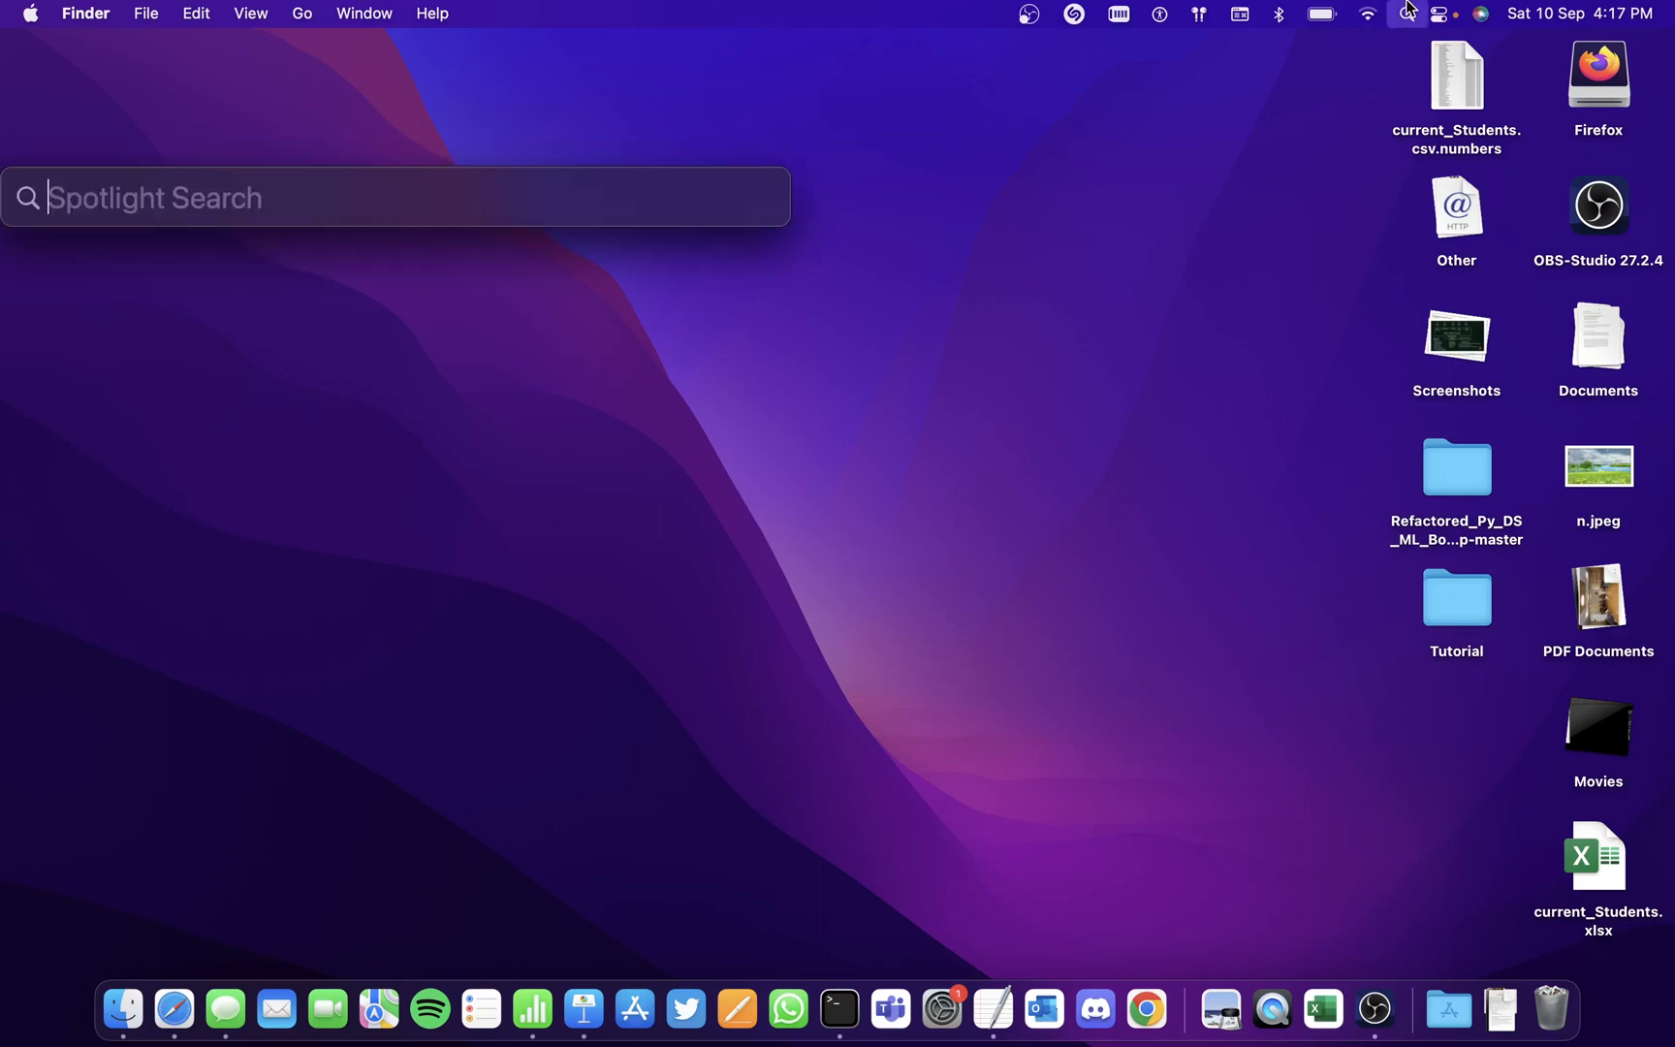
{"action": "type", "text": "pag"}
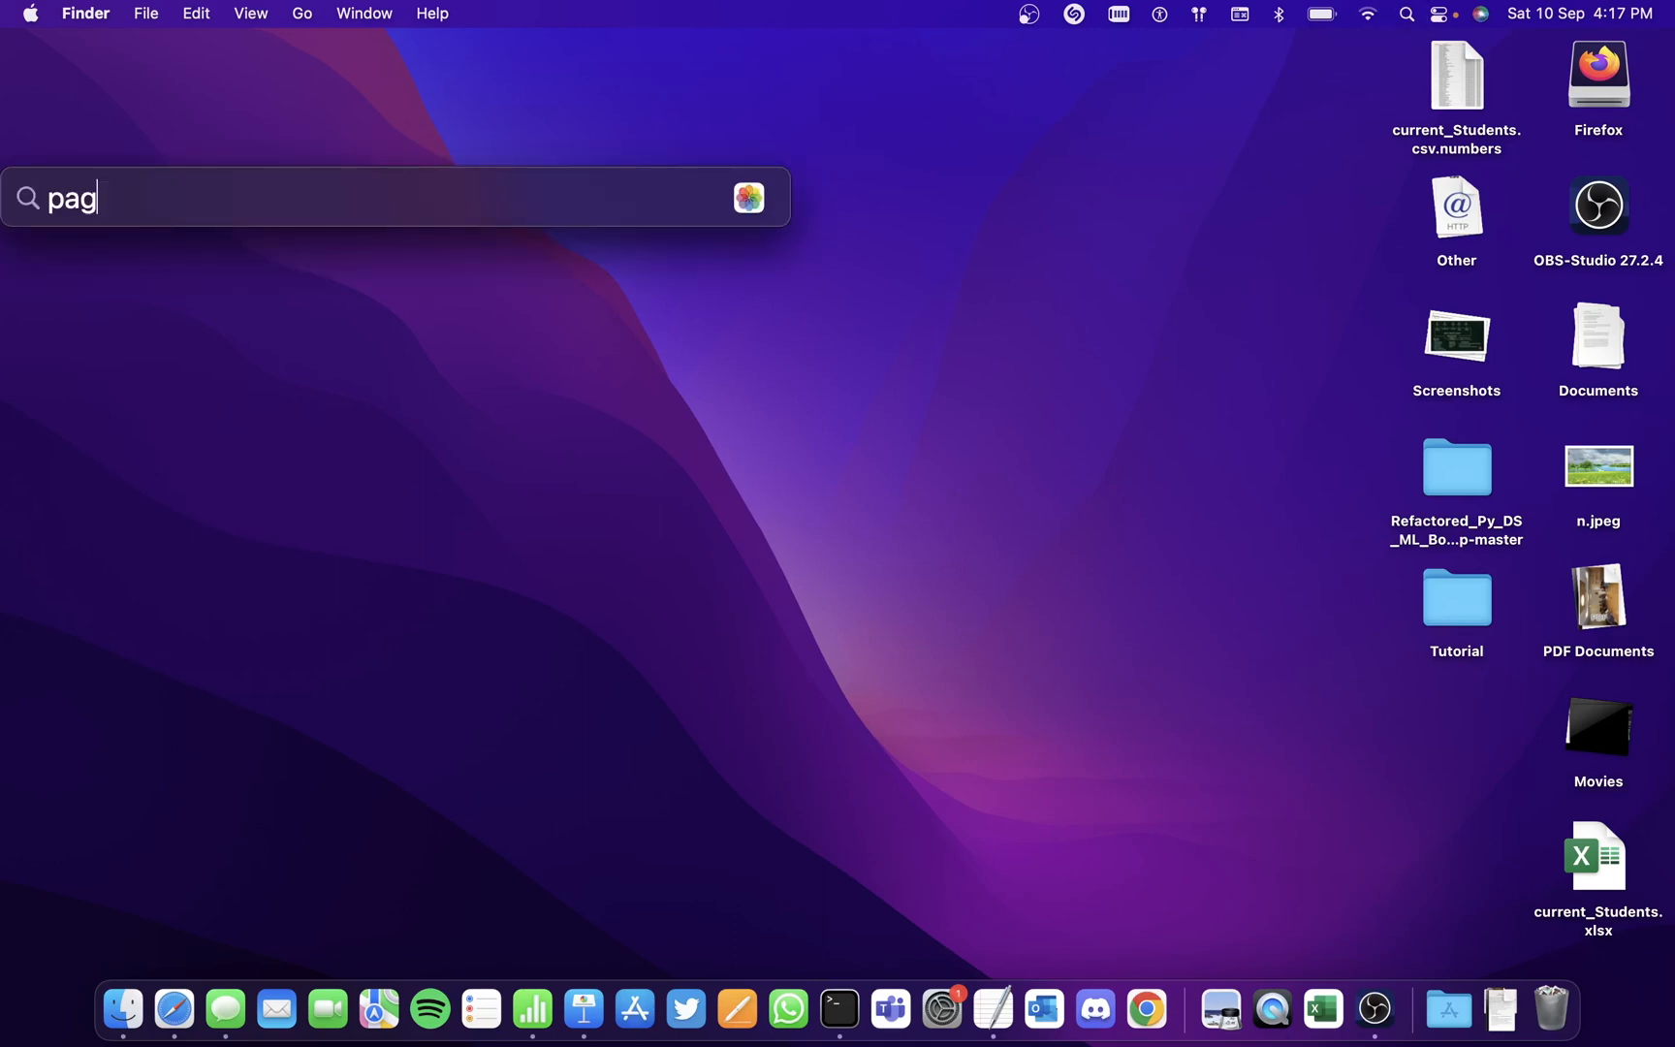
{"action": "key", "text": "Escape"}
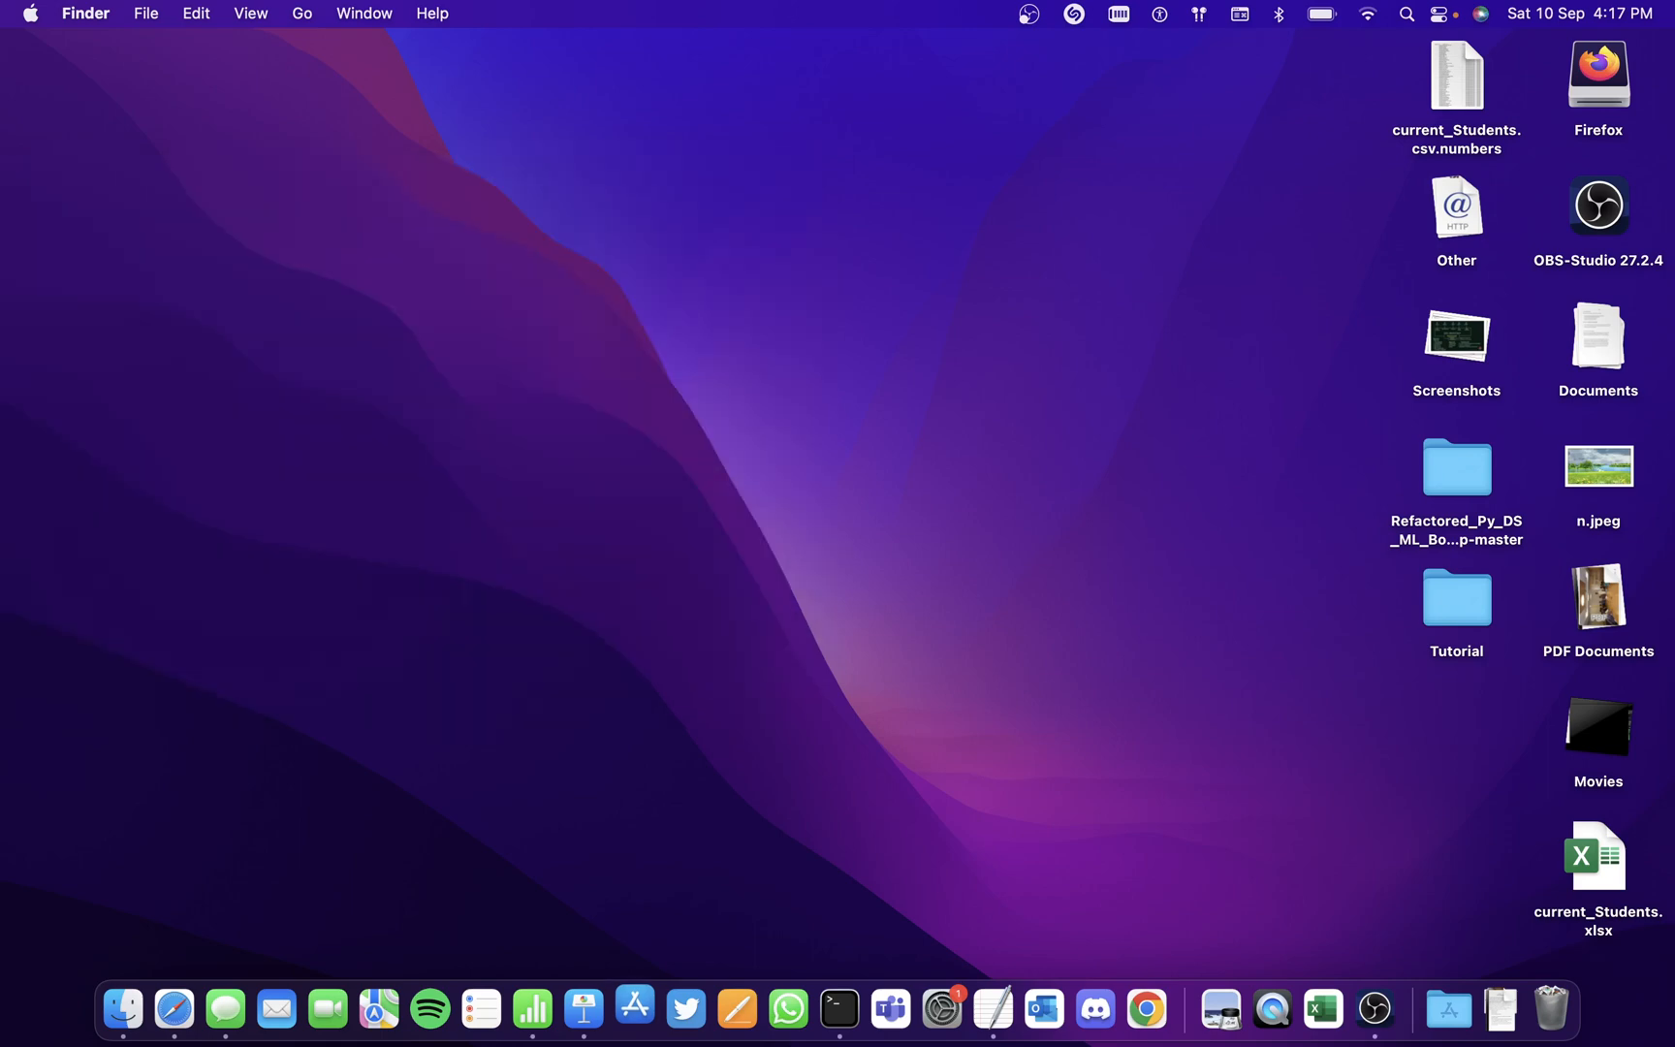
{"action": "left_click", "coordinate": [634, 1007]}
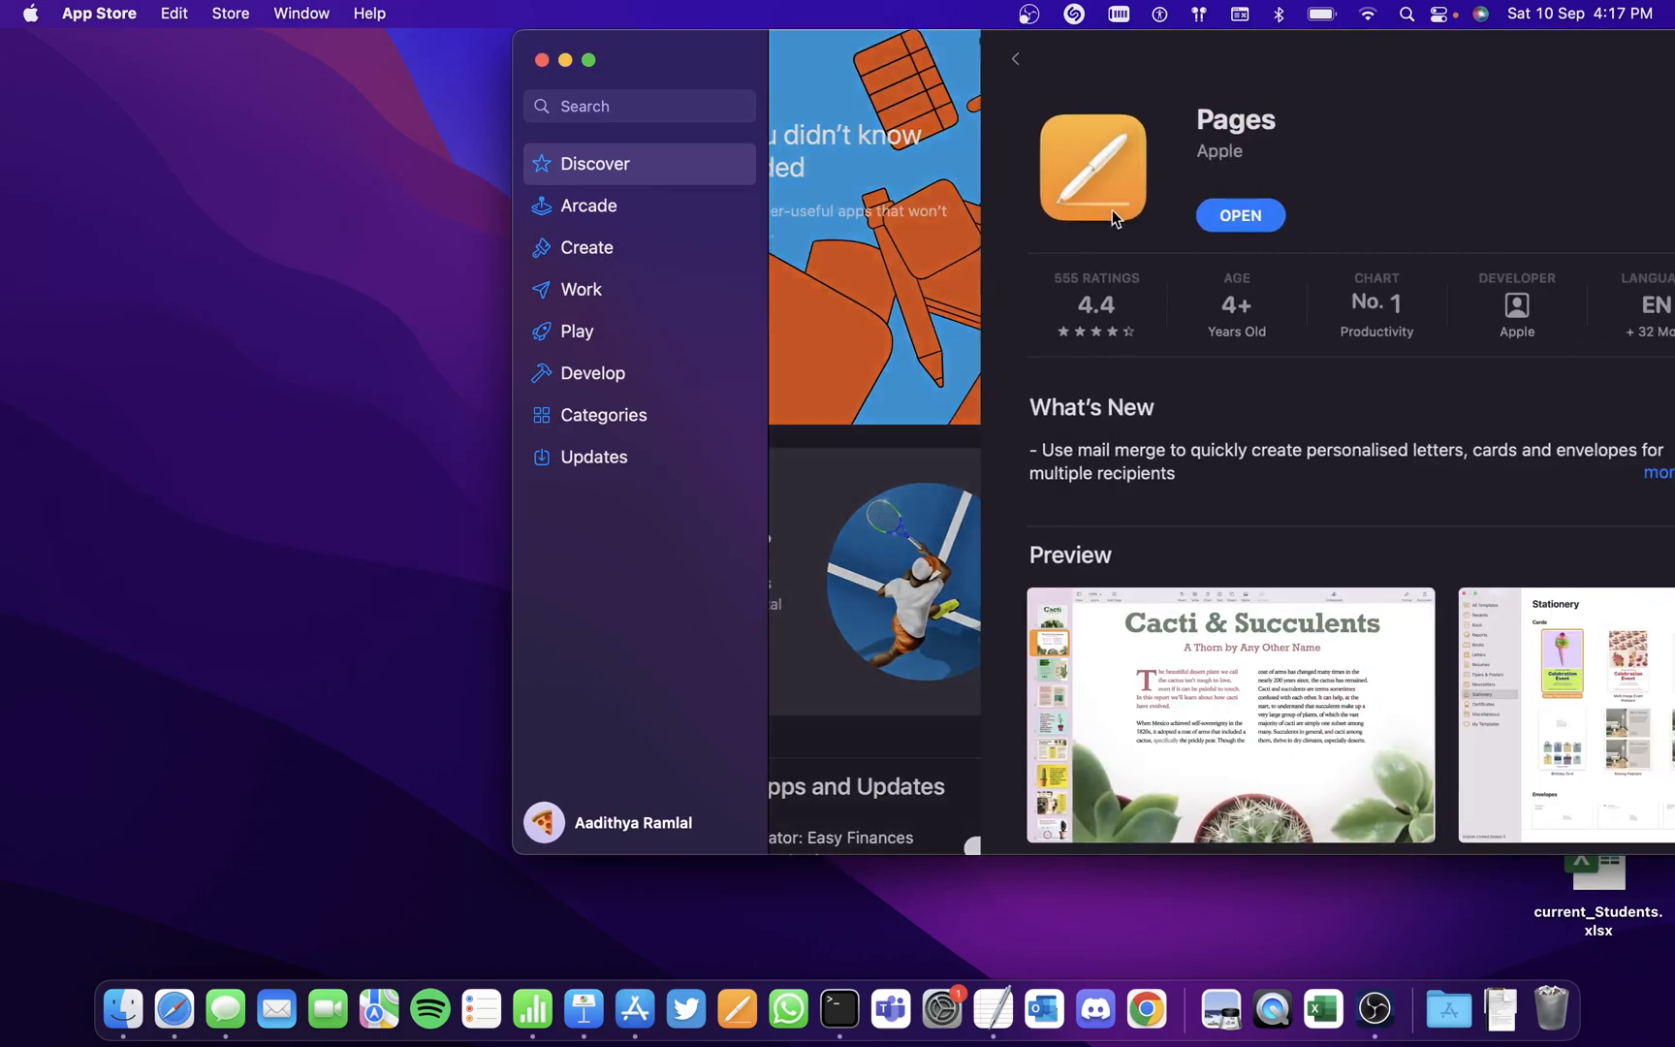
Launch Pages and open the AI document from the Desktop folder.
{"action": "left_click", "coordinate": [1239, 216]}
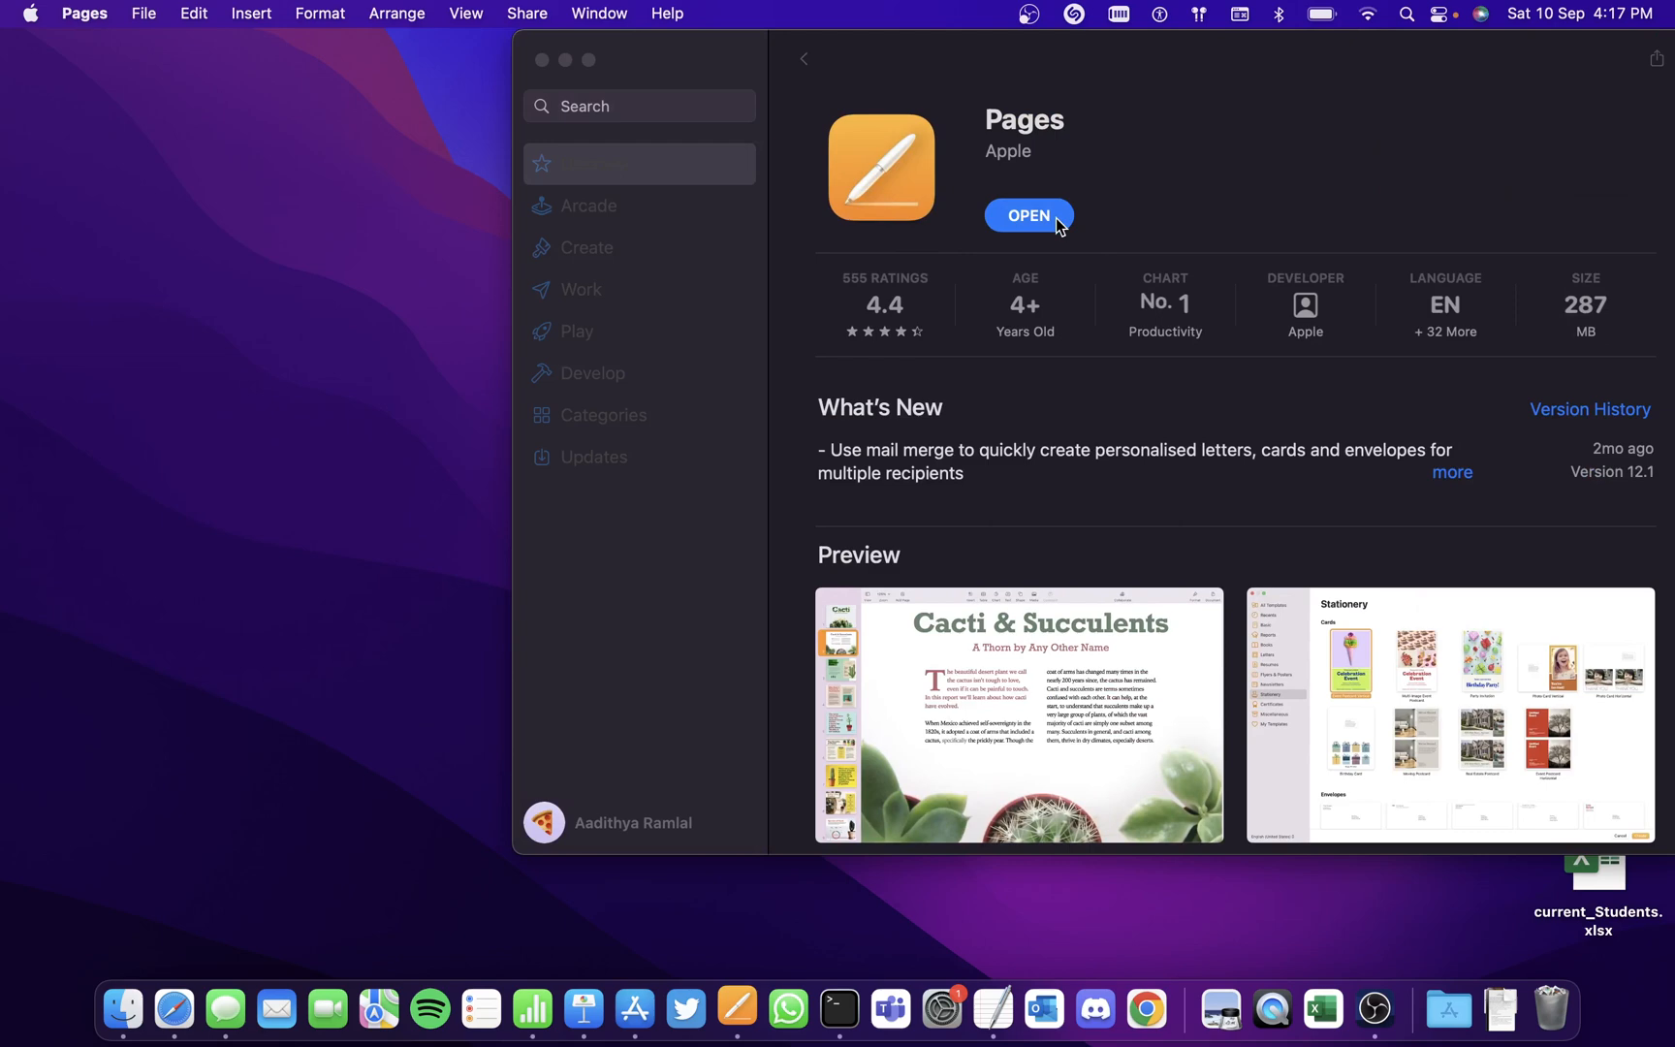
{"action": "left_click", "coordinate": [1028, 215]}
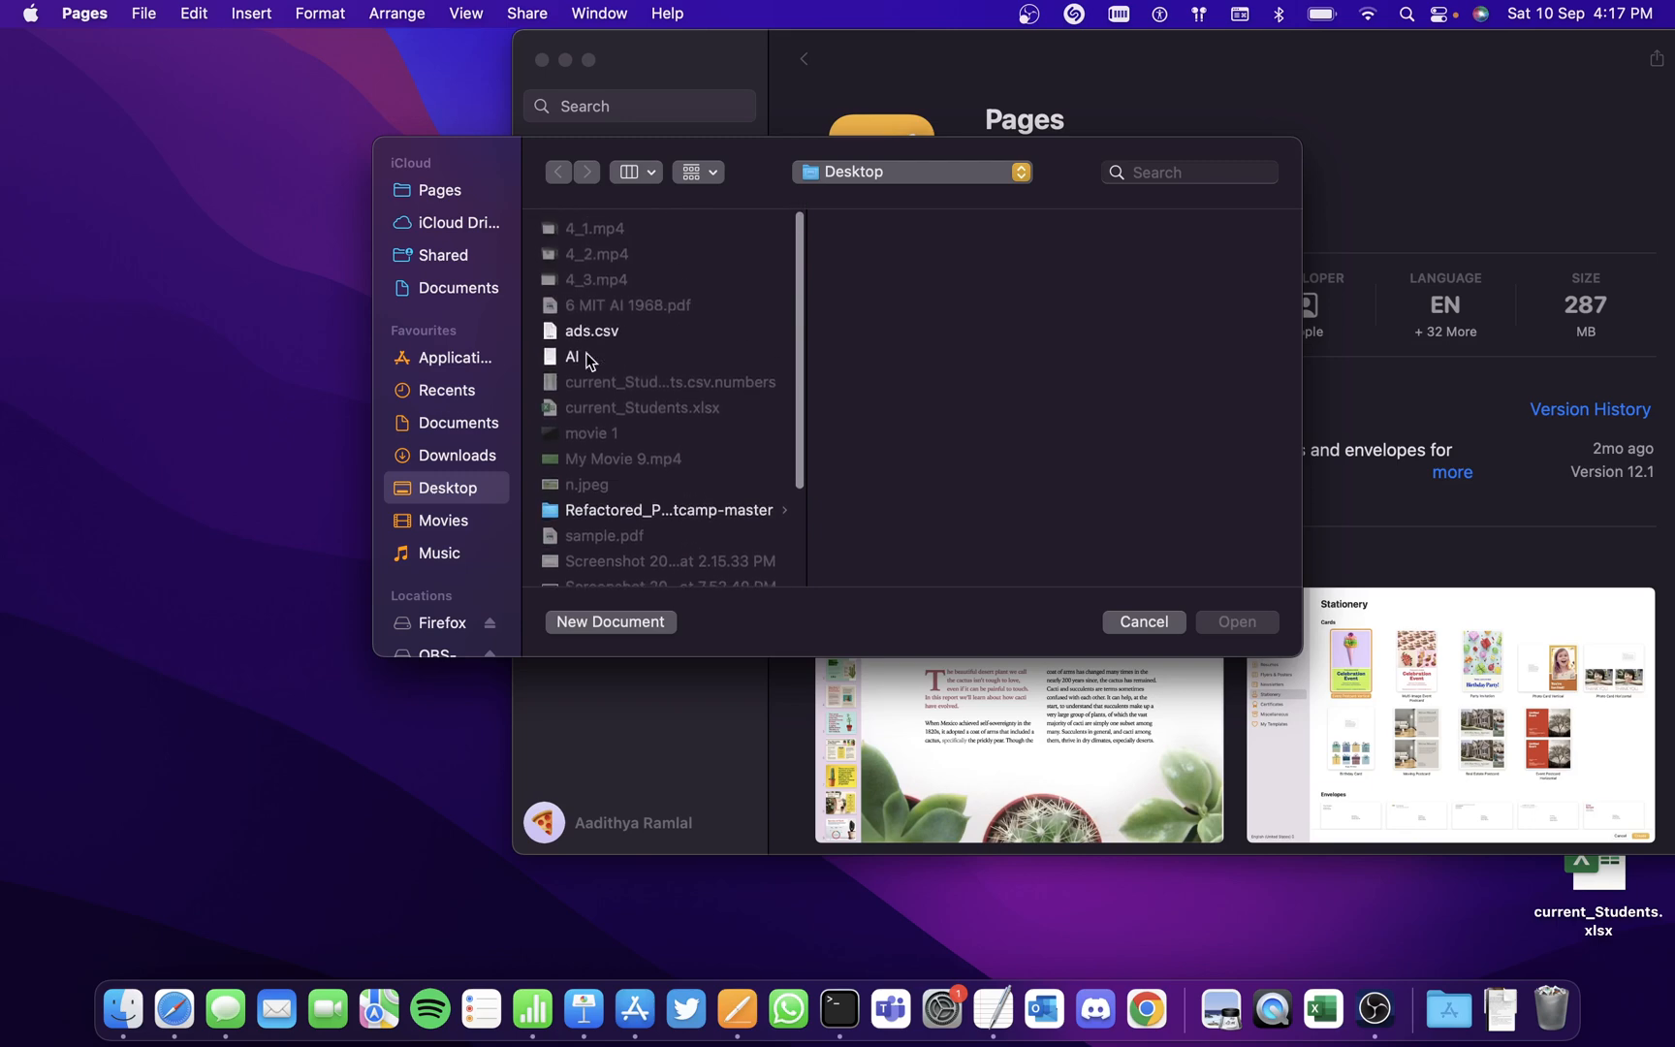
{"action": "left_click", "coordinate": [572, 356]}
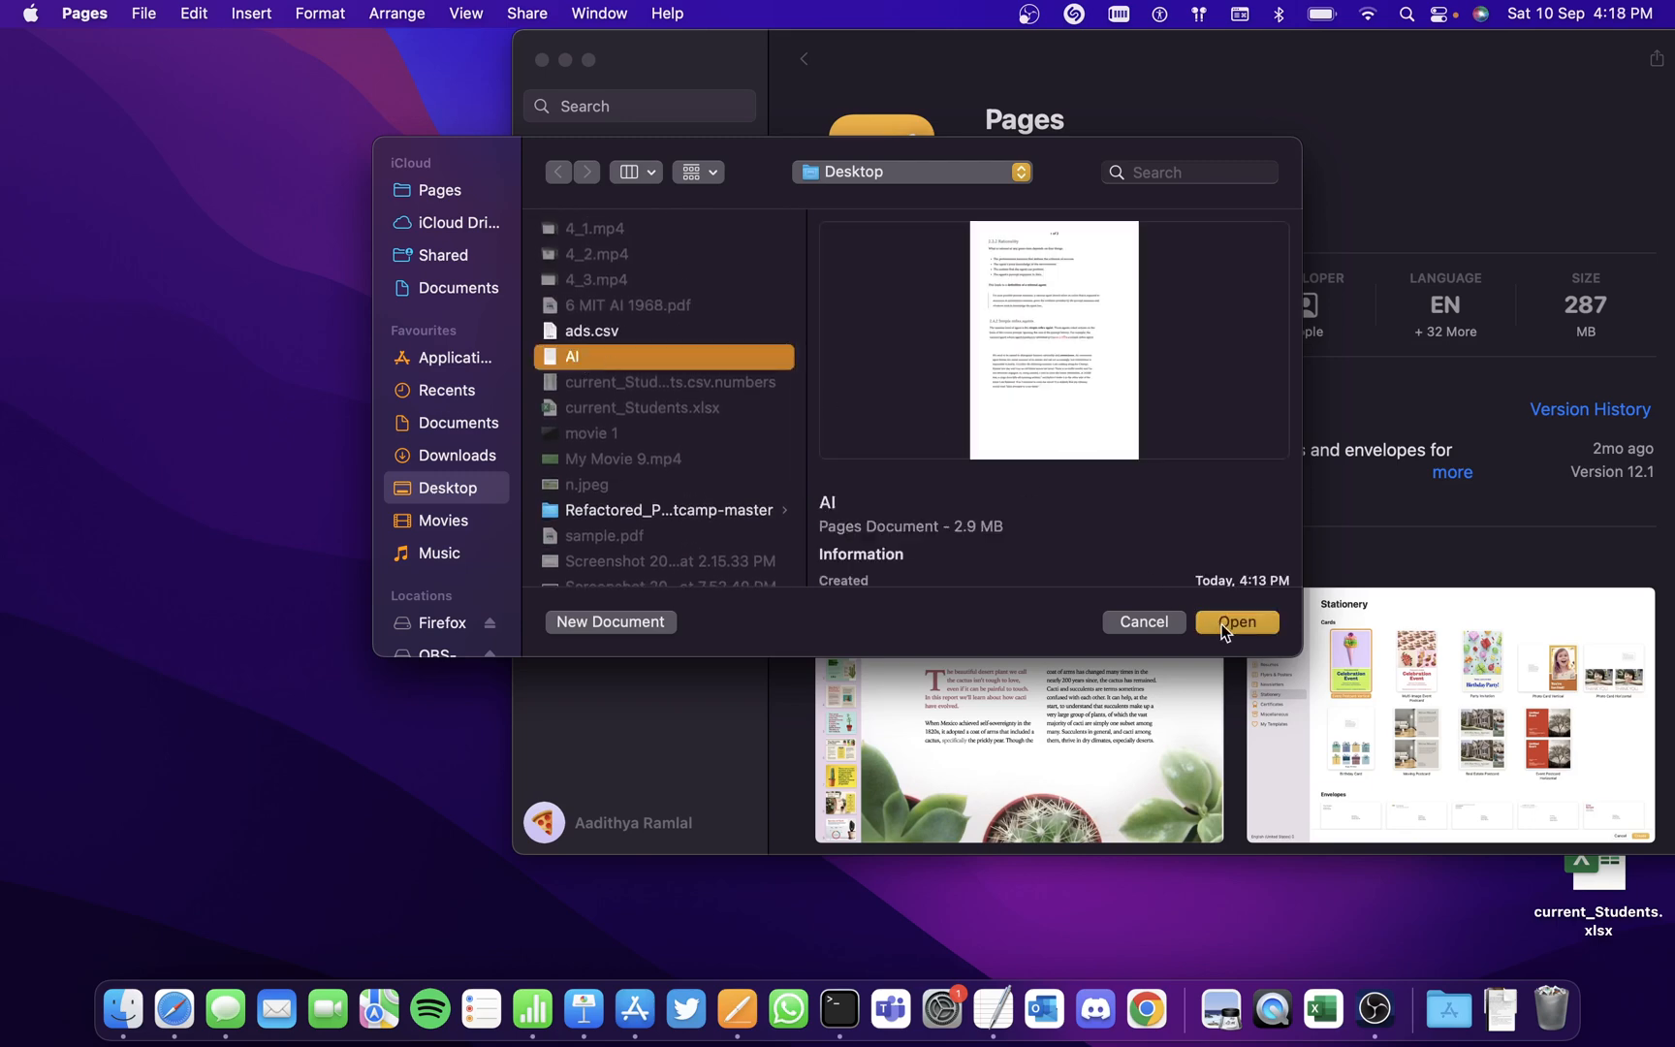
{"action": "left_click", "coordinate": [1237, 621]}
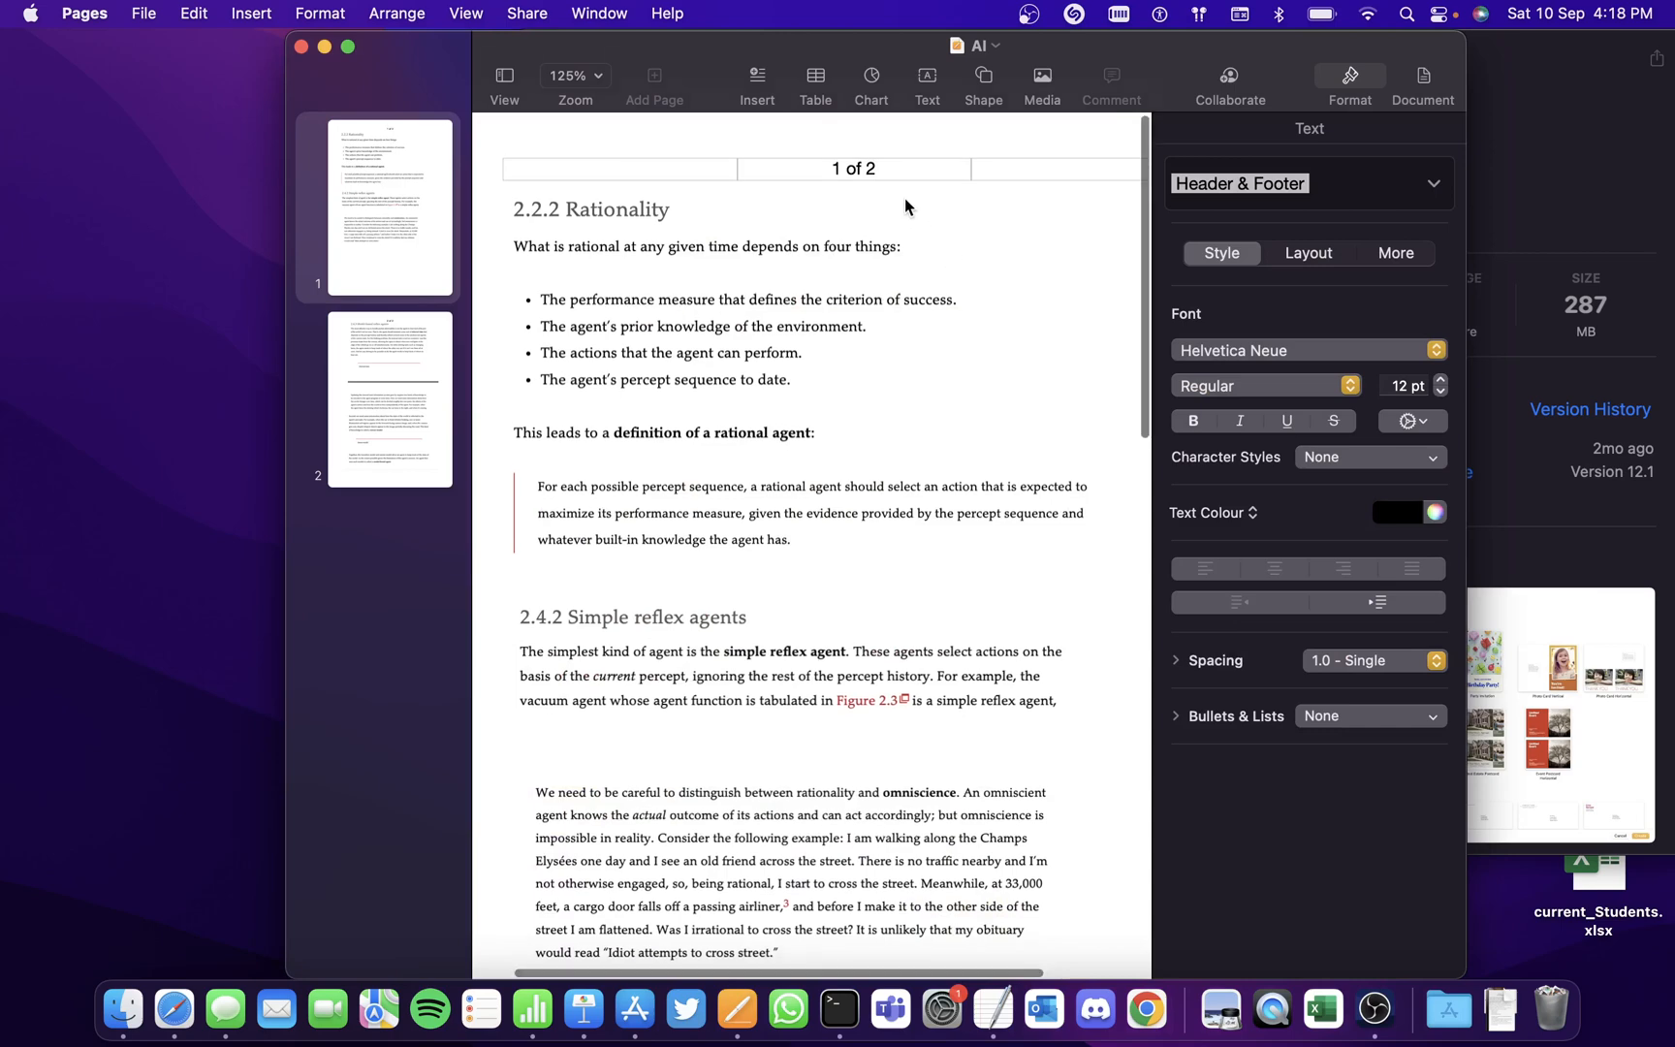
Delete the '1 of 2' page number from the header's middle field and set zoom to 108%.
{"action": "left_click", "coordinate": [854, 155]}
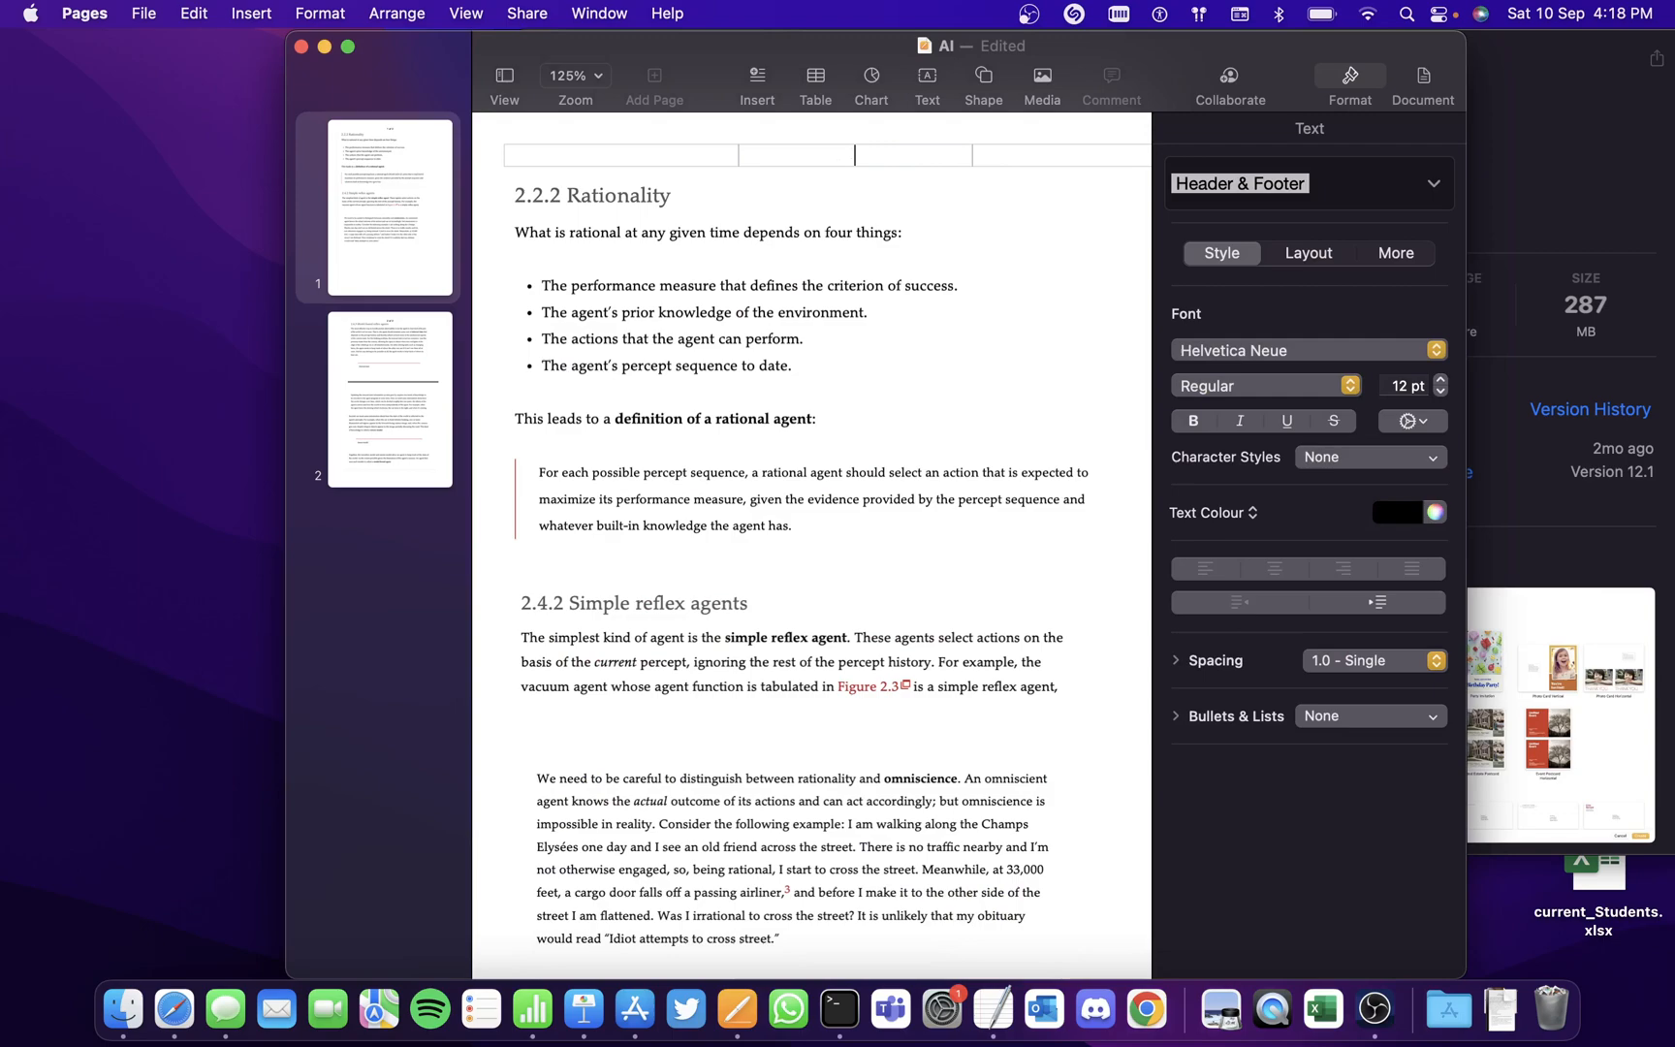
{"action": "scroll", "scroll_direction": "down", "scroll_amount": 3}
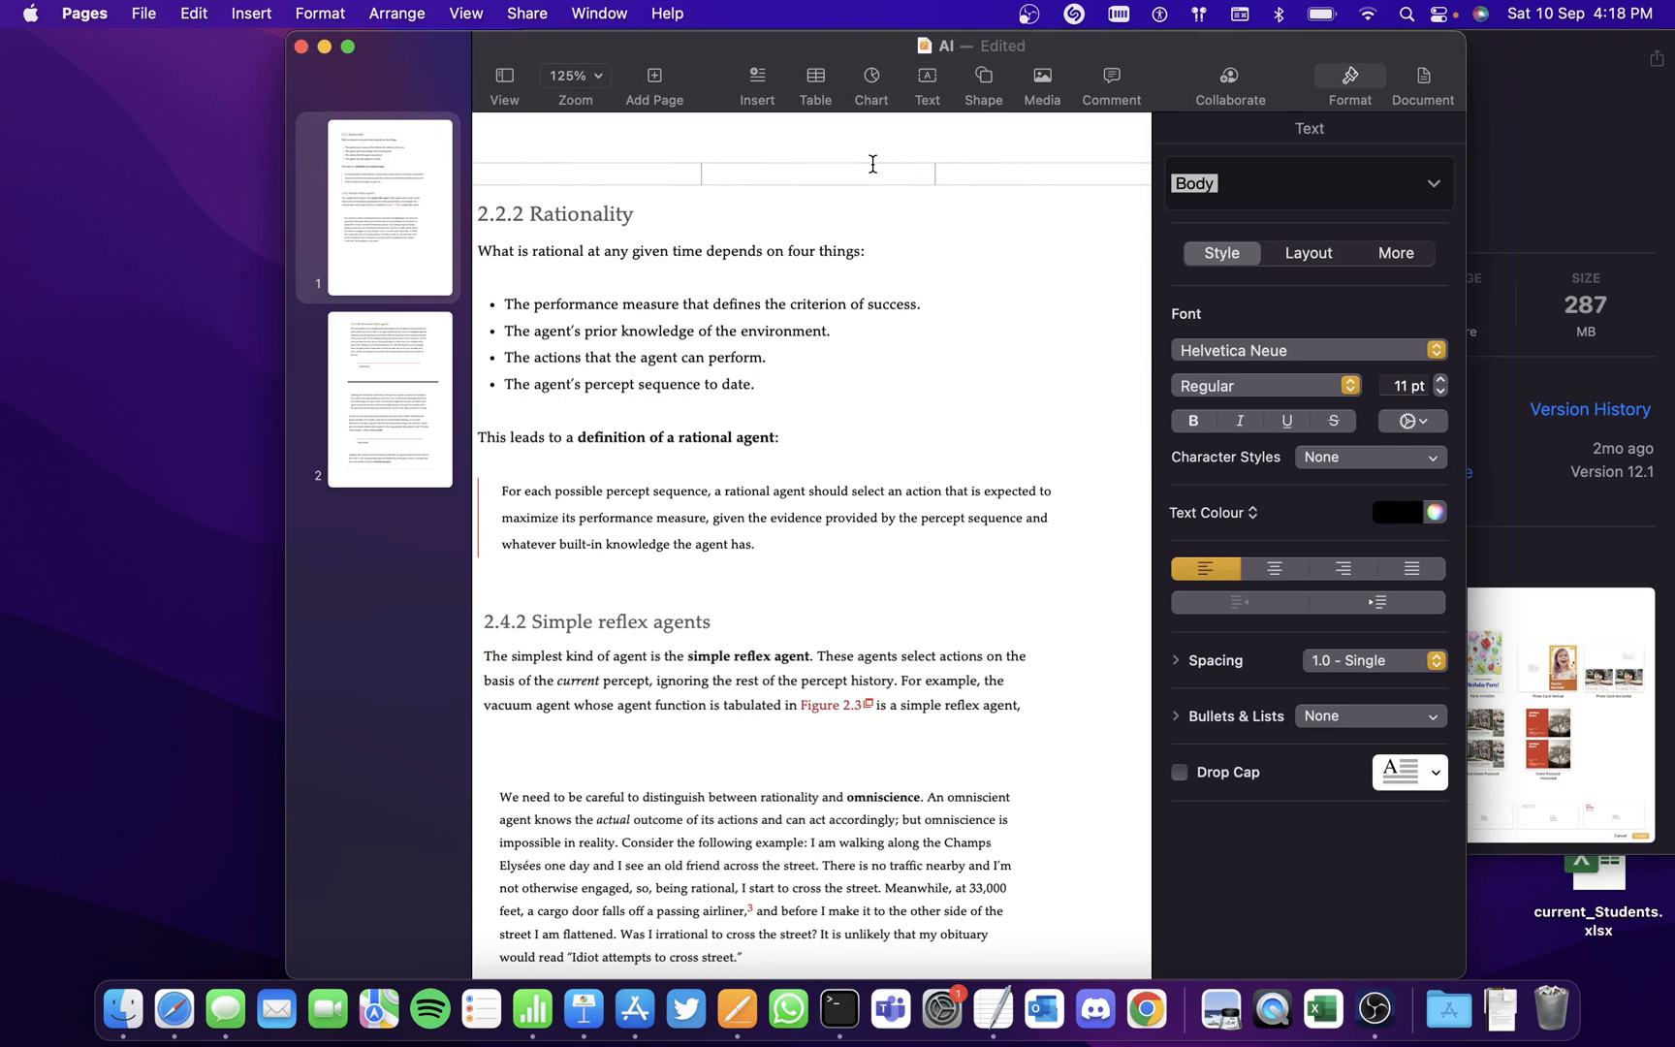
{"action": "left_click", "coordinate": [574, 76]}
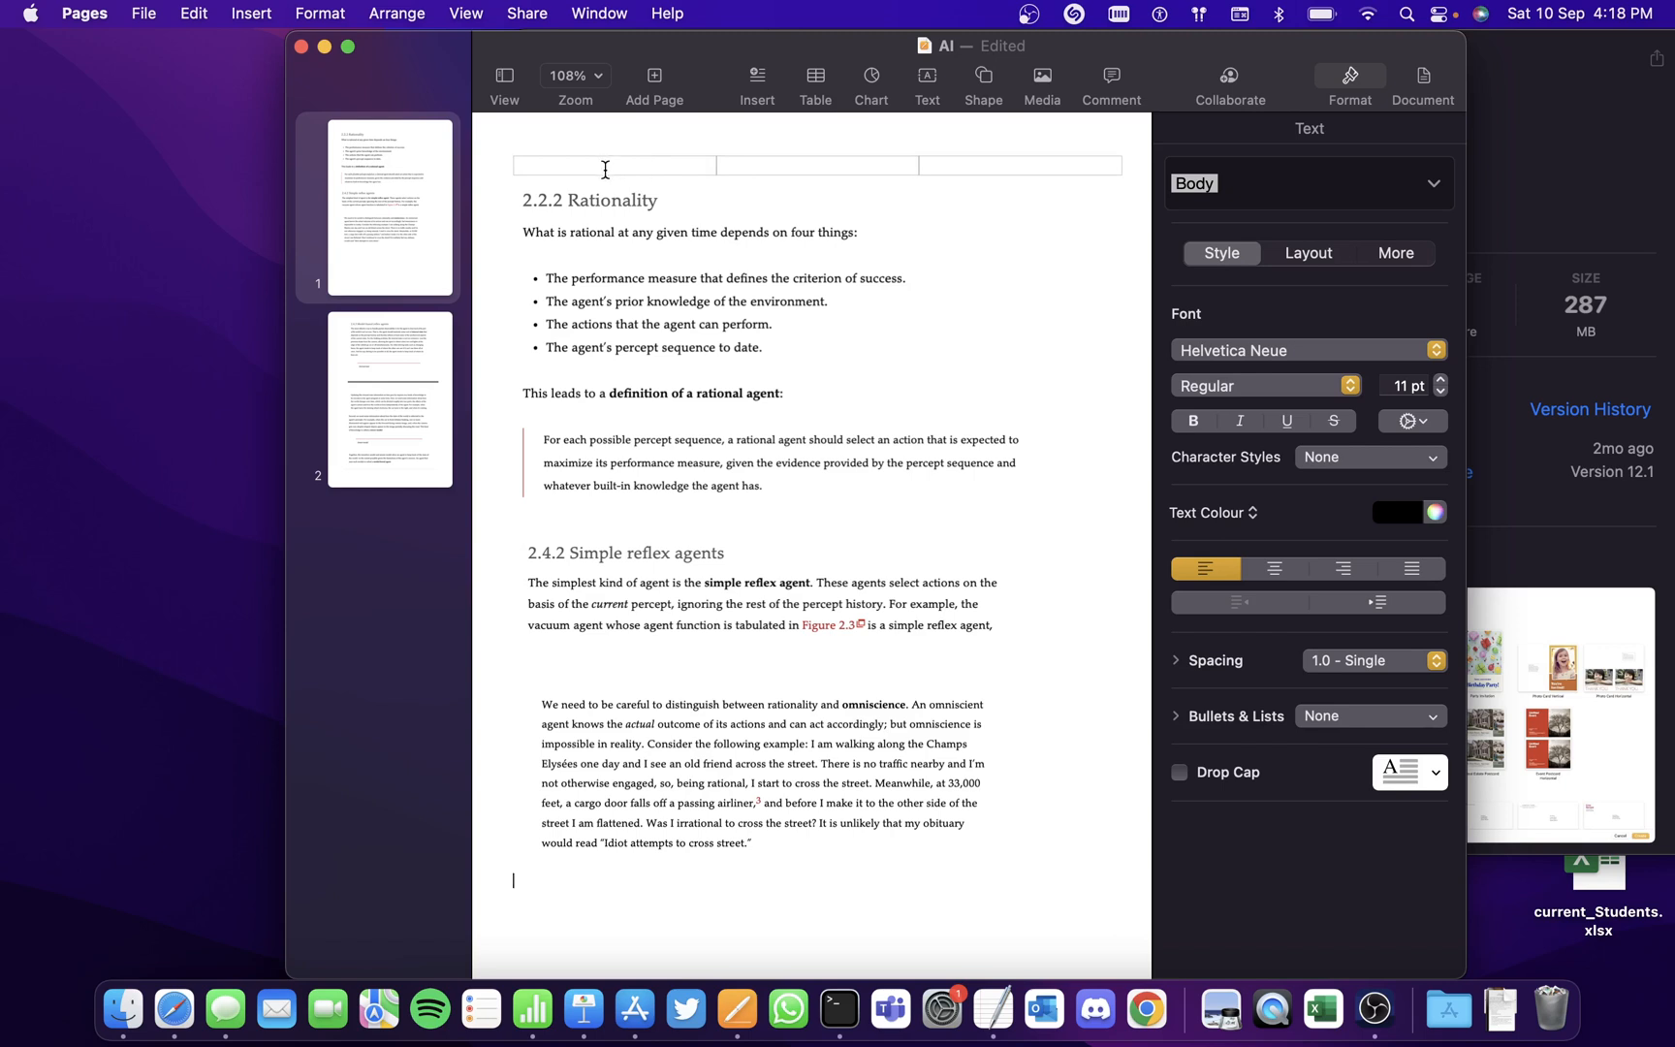
{"action": "mouse_move", "coordinate": [814, 162]}
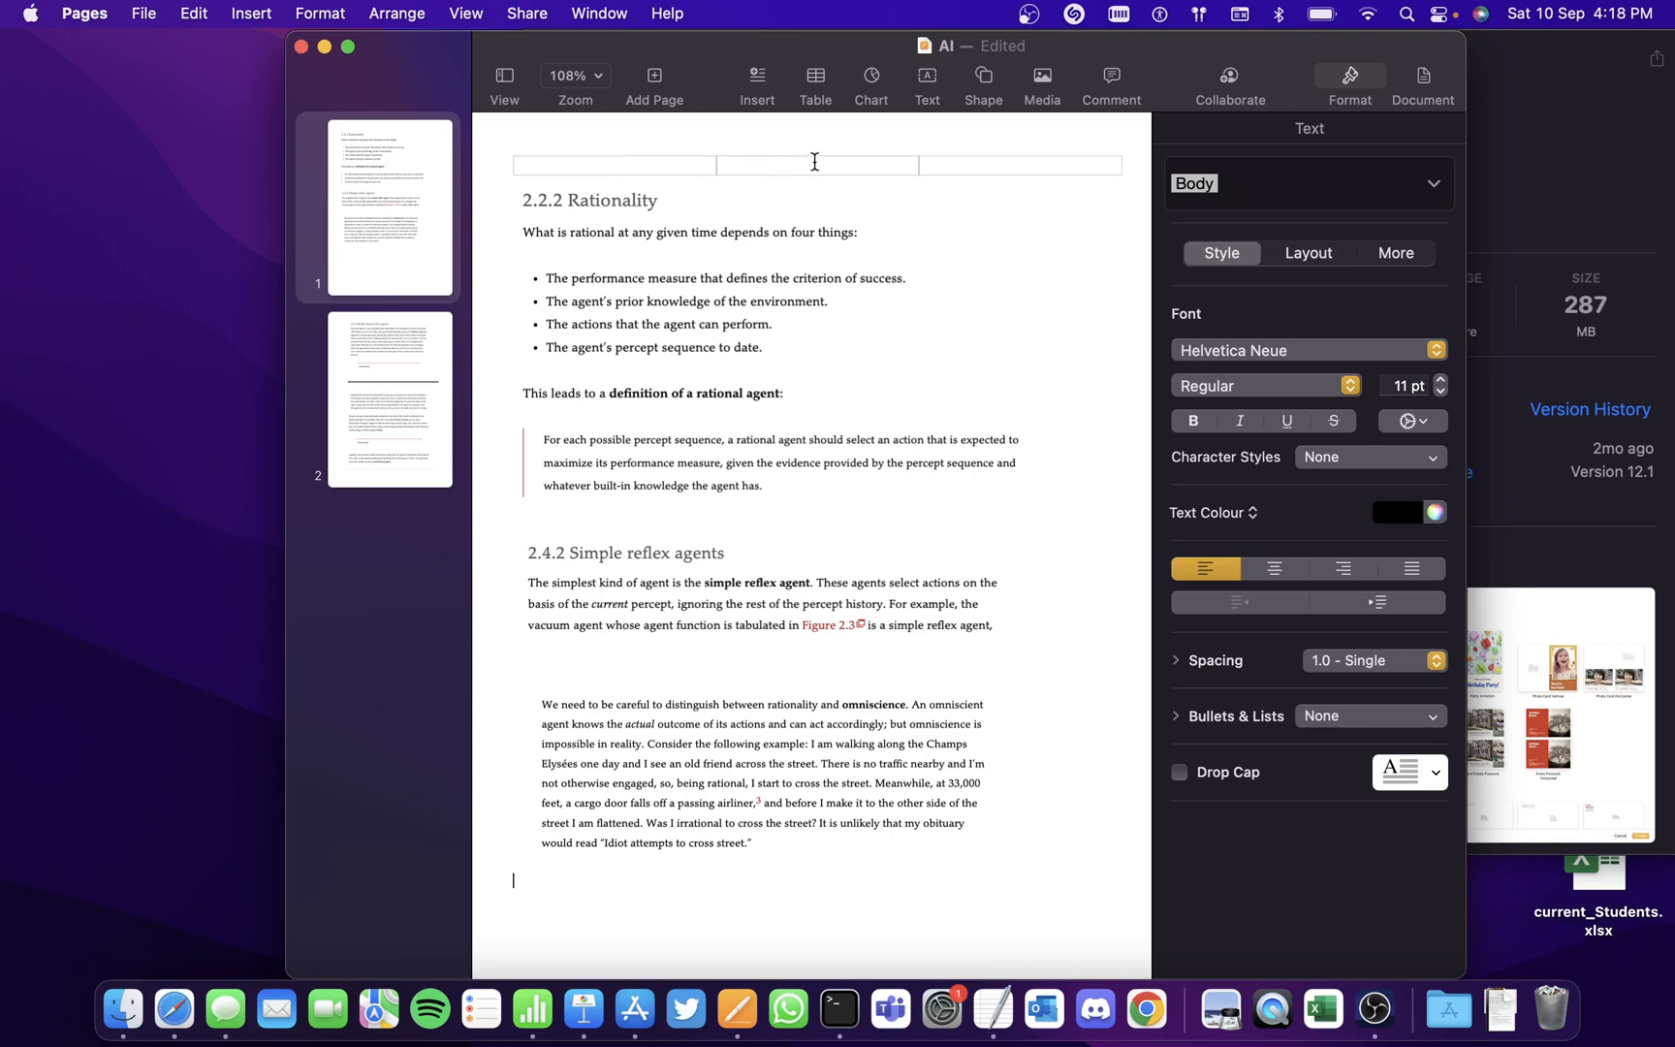
{"action": "mouse_move", "coordinate": [1020, 161]}
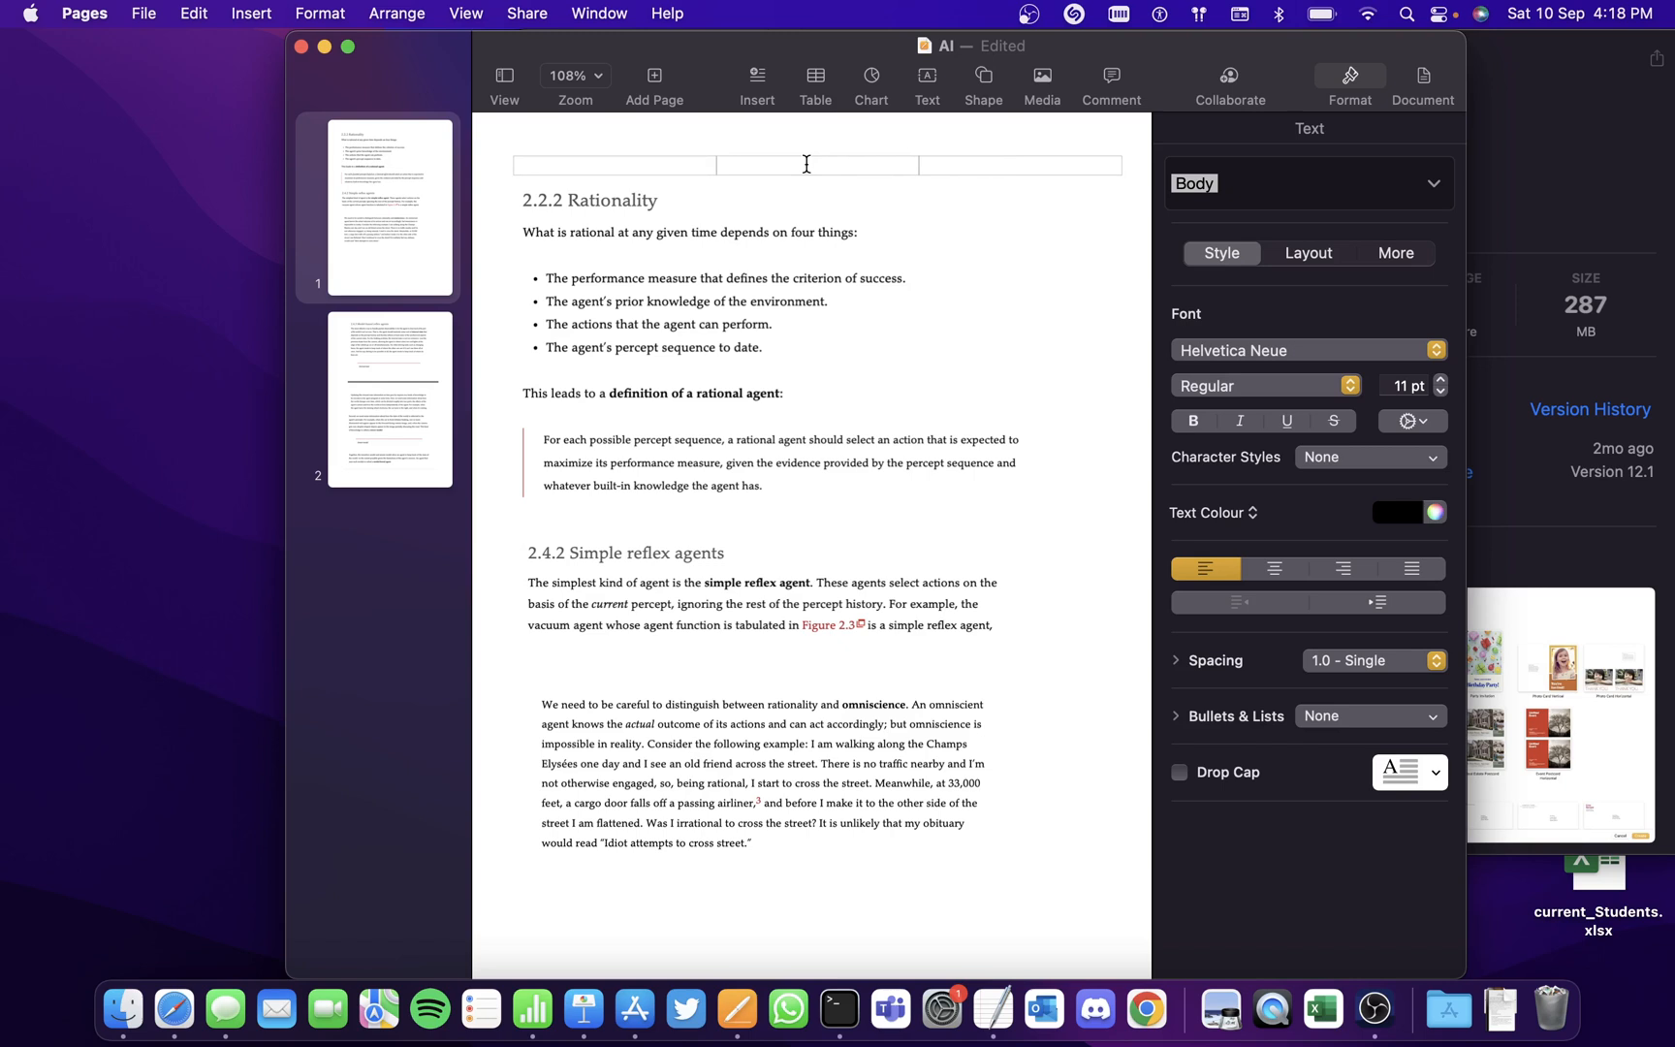
Insert a '1 of 2' page number in the header centre and check page 2.
{"action": "left_click", "coordinate": [817, 164]}
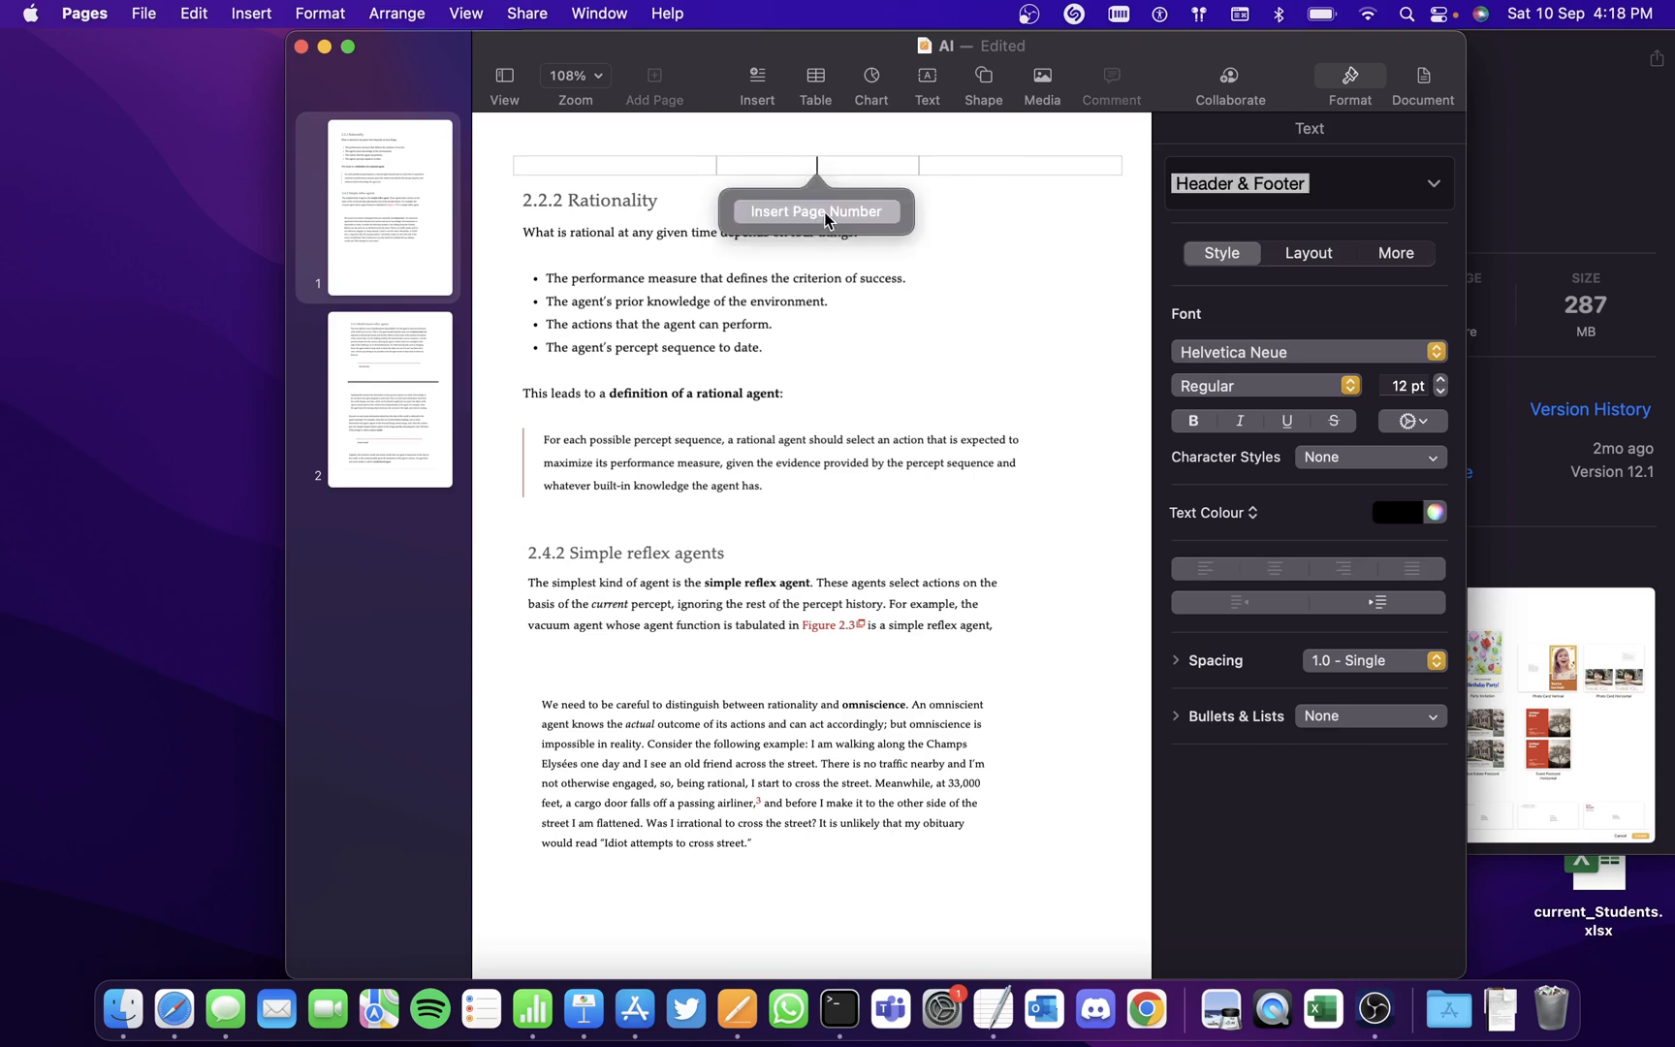
{"action": "left_click", "coordinate": [815, 211]}
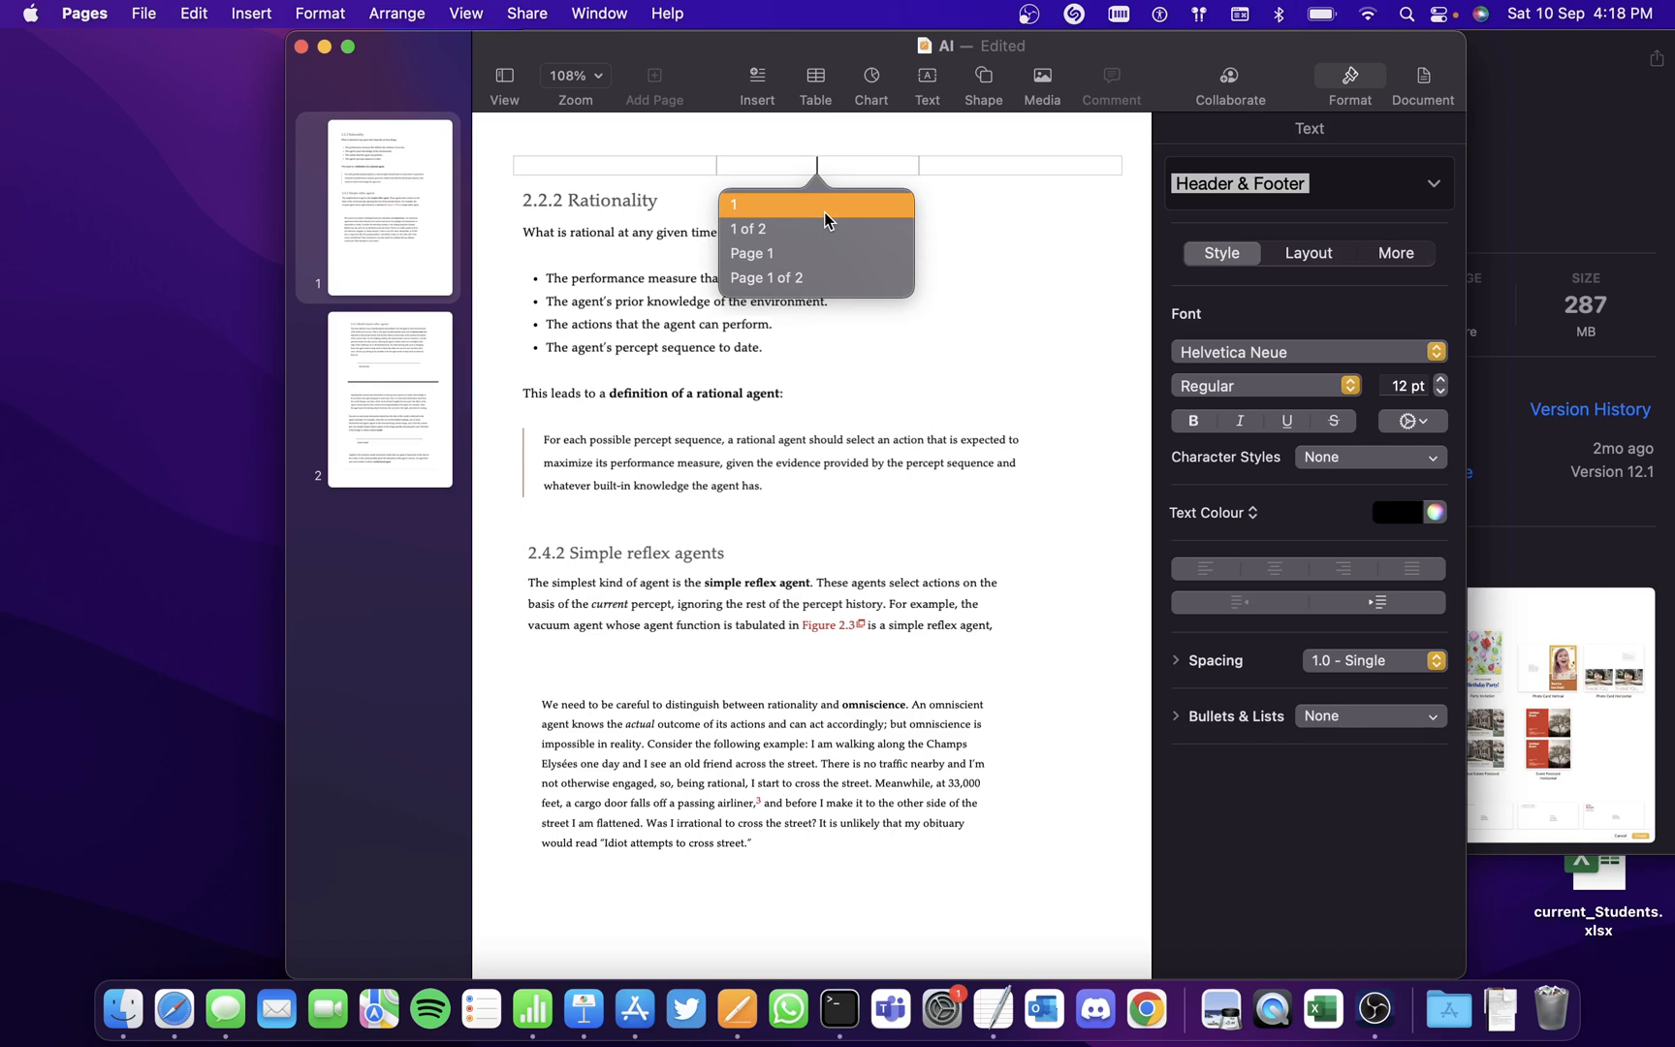
{"action": "mouse_move", "coordinate": [843, 230]}
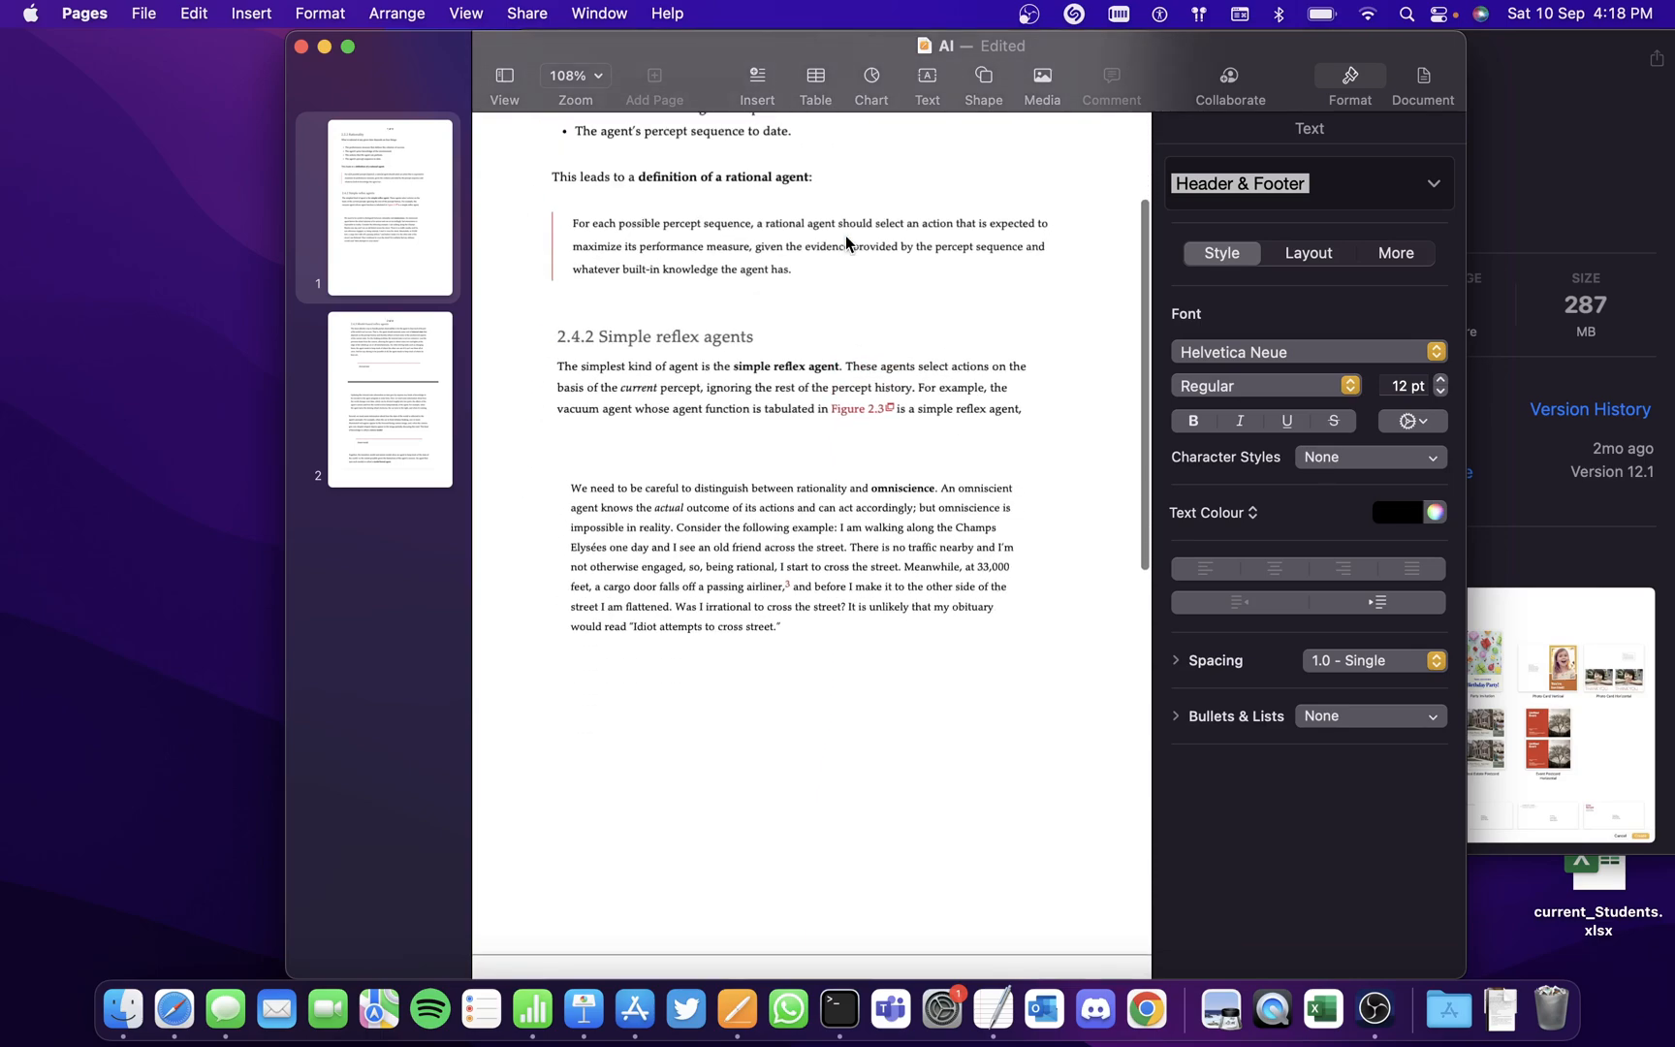
{"action": "scroll", "scroll_direction": "down", "scroll_amount": 3}
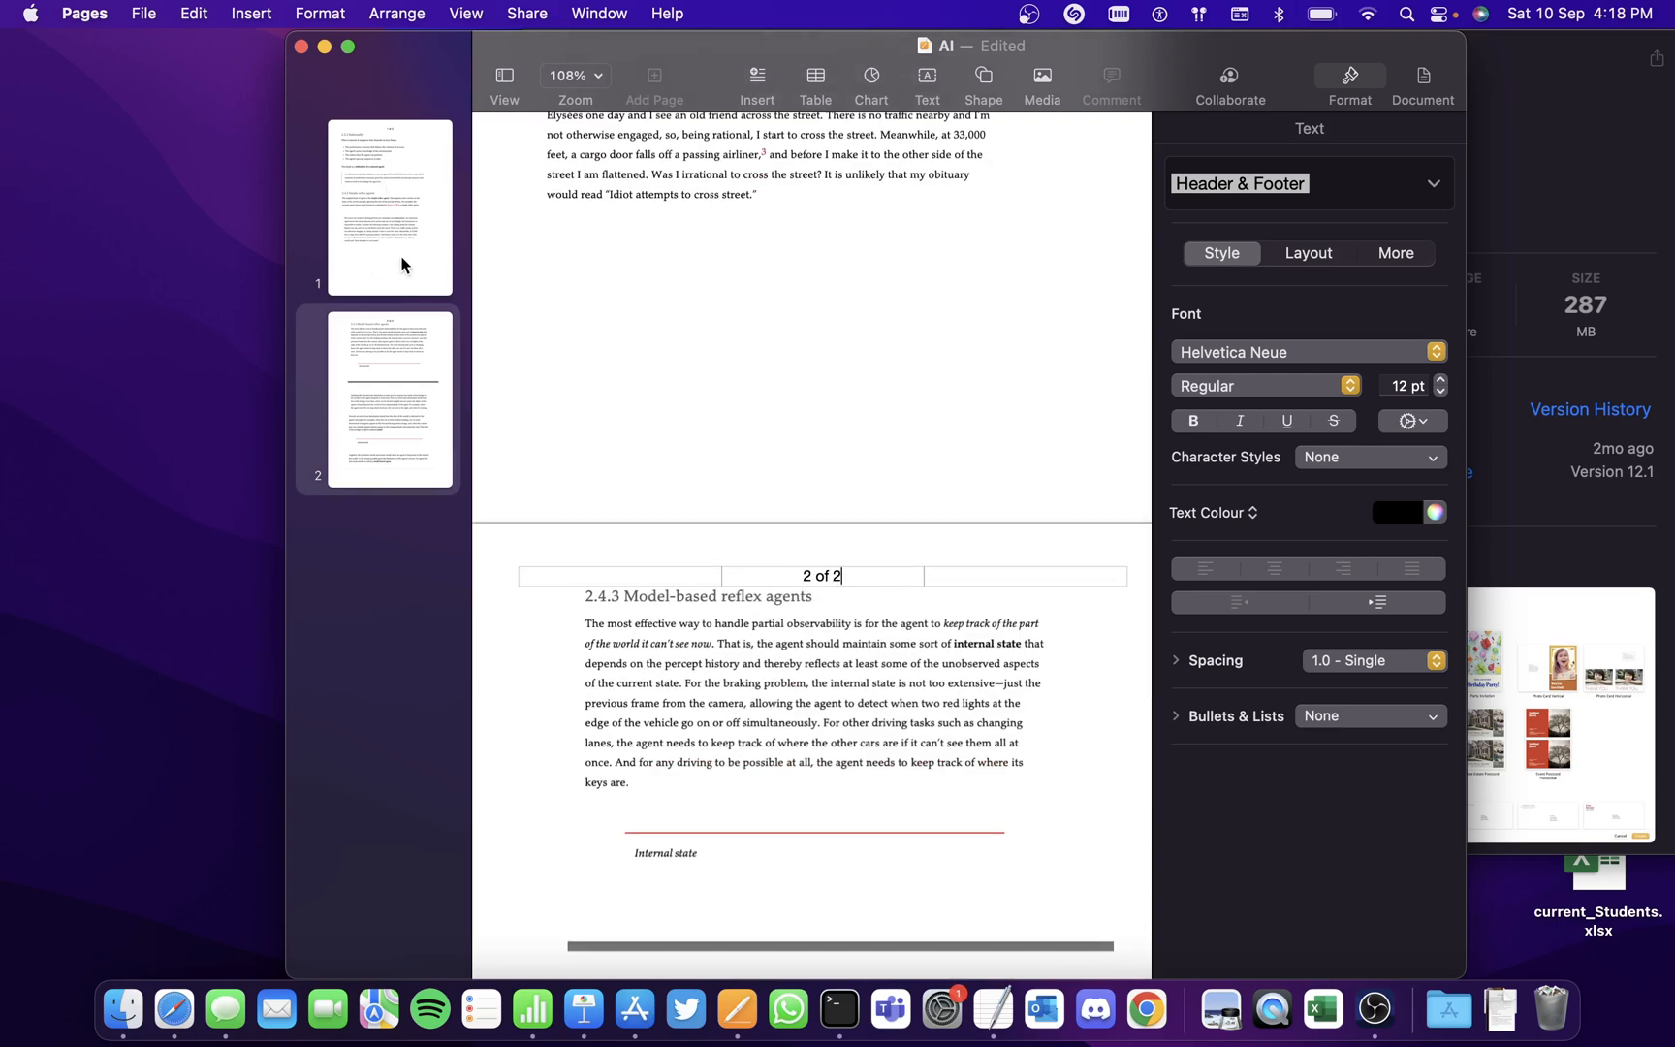
{"action": "scroll", "scroll_direction": "down", "scroll_amount": 3}
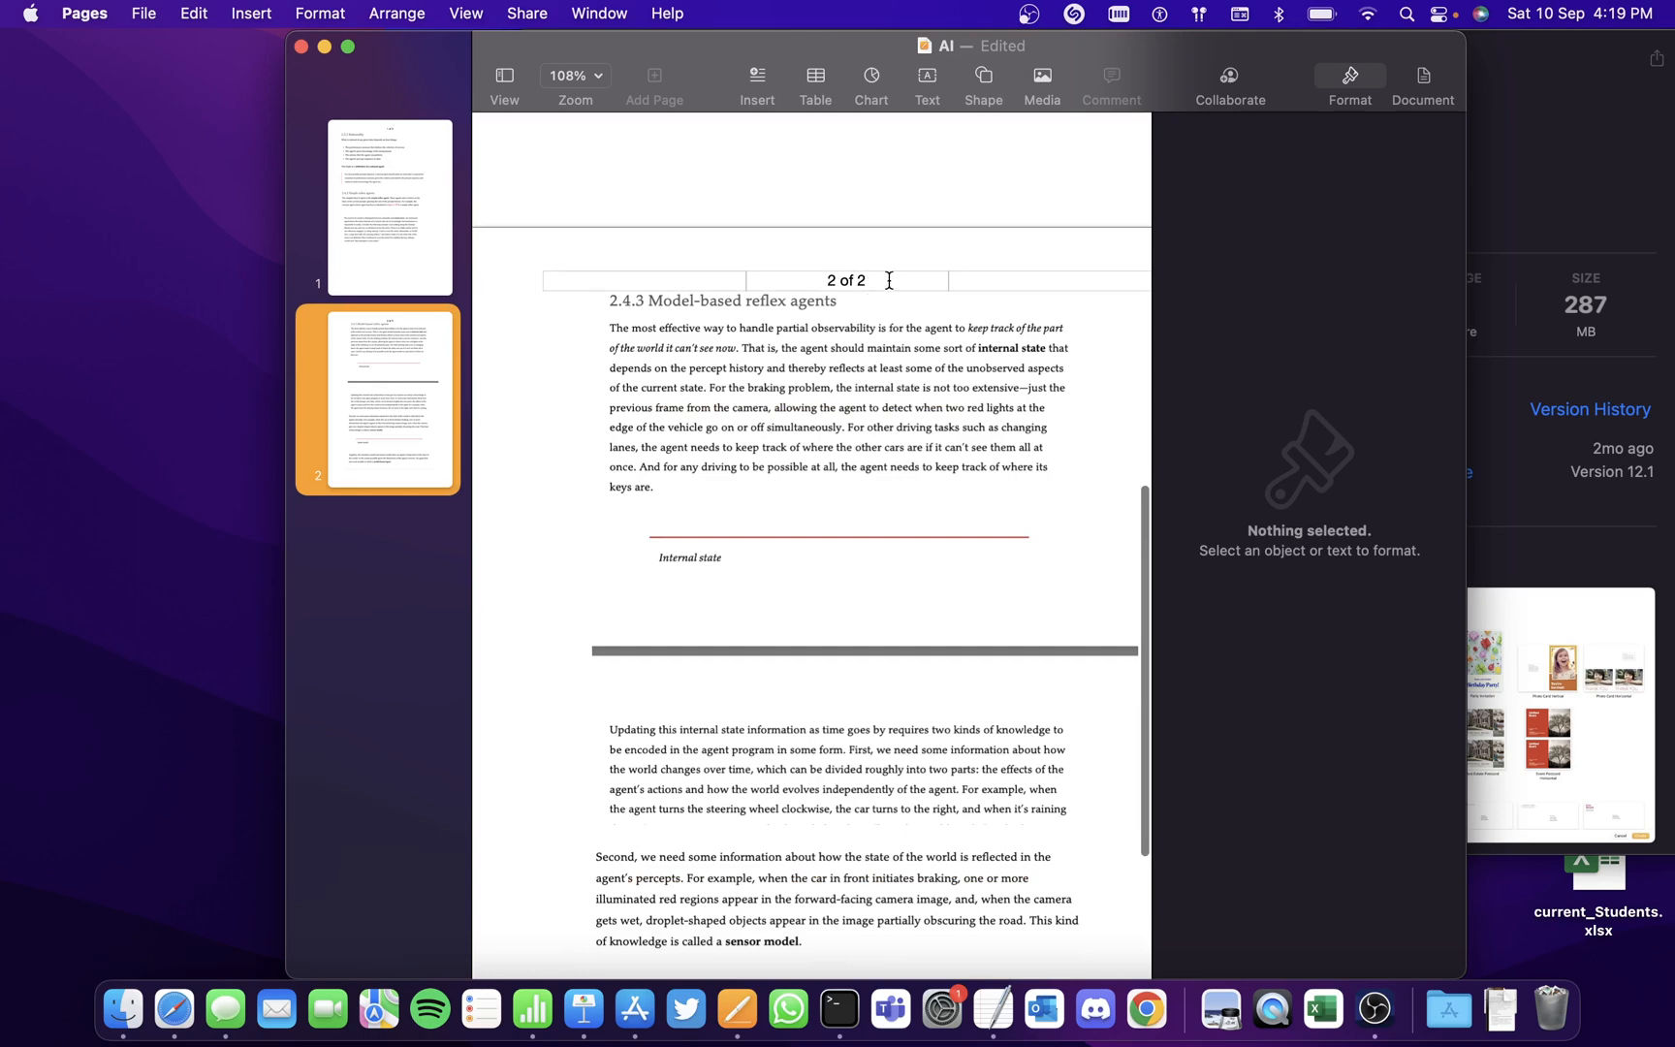
{"action": "mouse_move", "coordinate": [897, 294]}
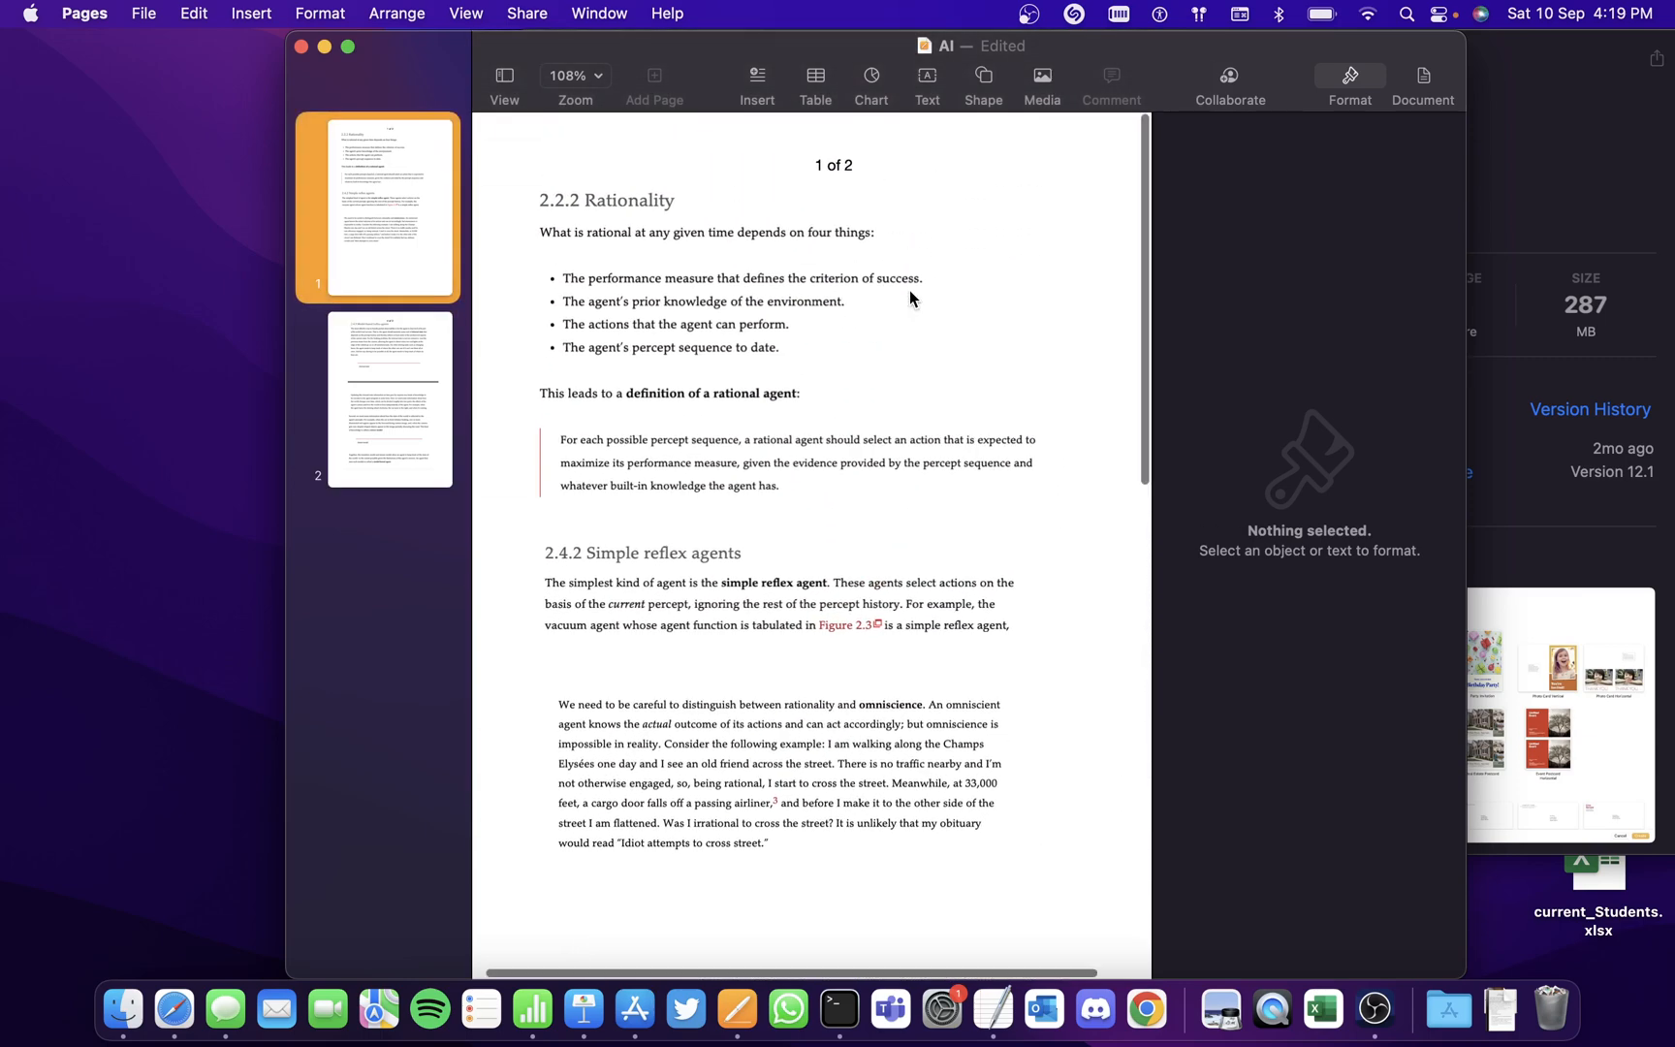
Set the header page number to Georgia font with Tangerine text colour.
{"action": "left_click", "coordinate": [835, 164]}
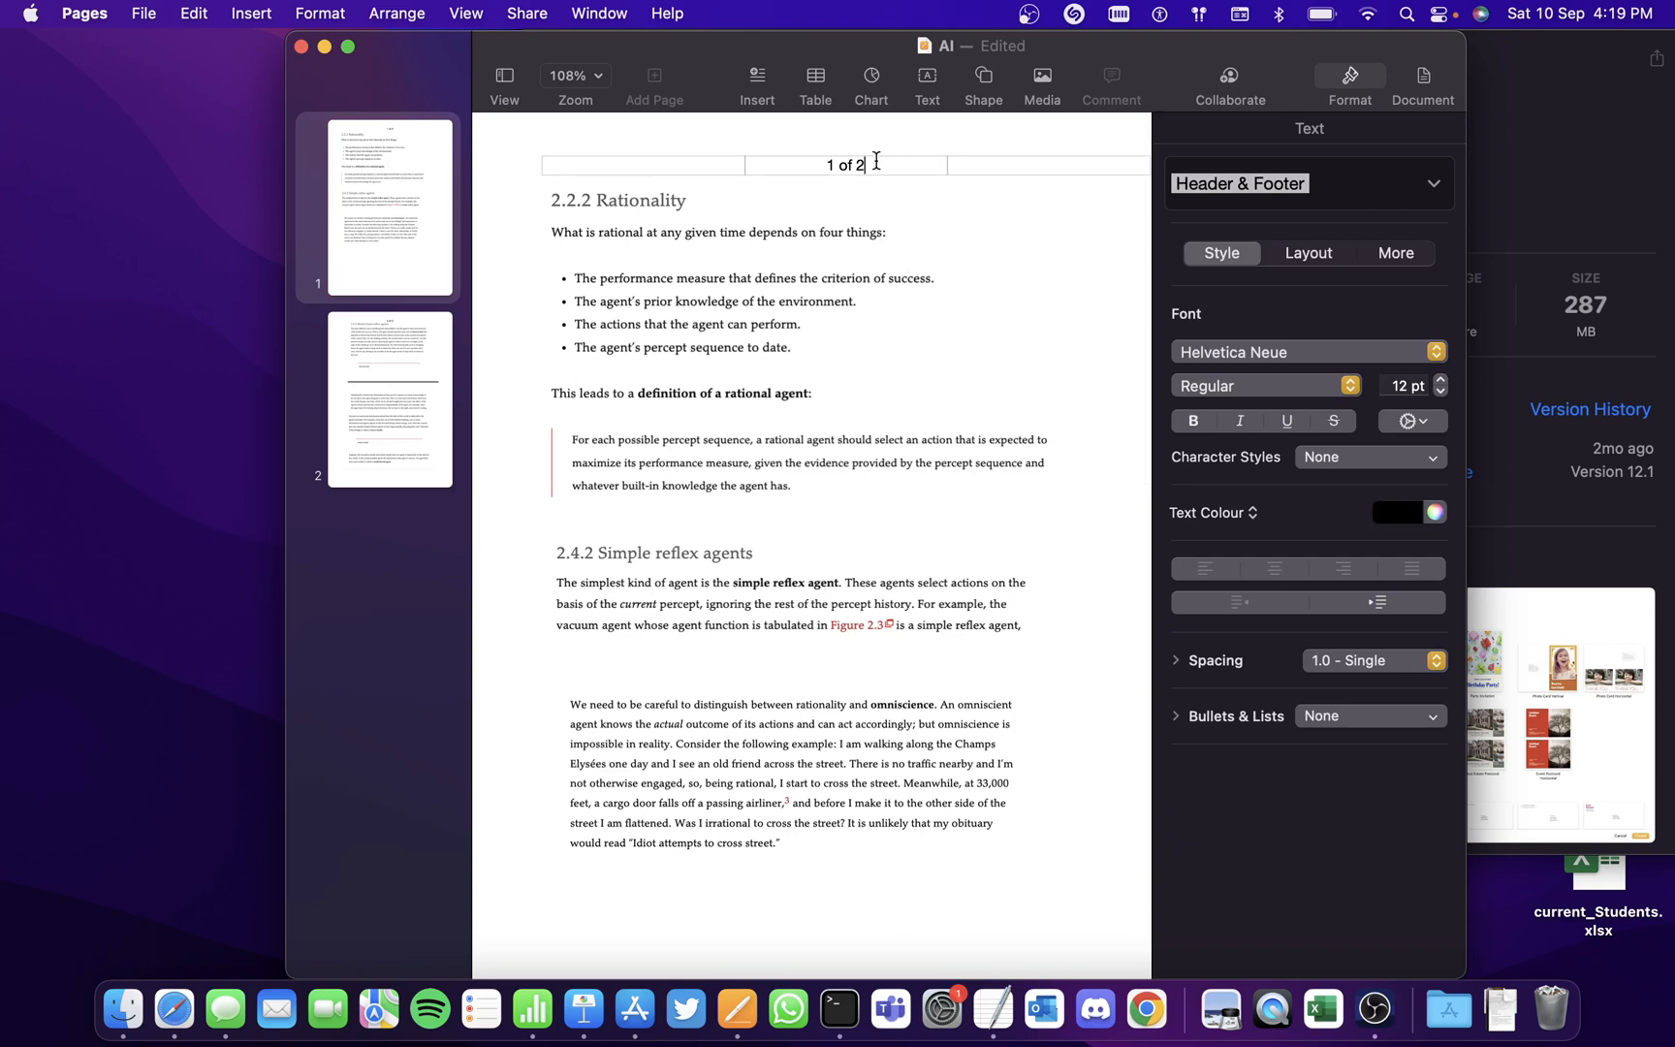
{"action": "double_click", "coordinate": [846, 165]}
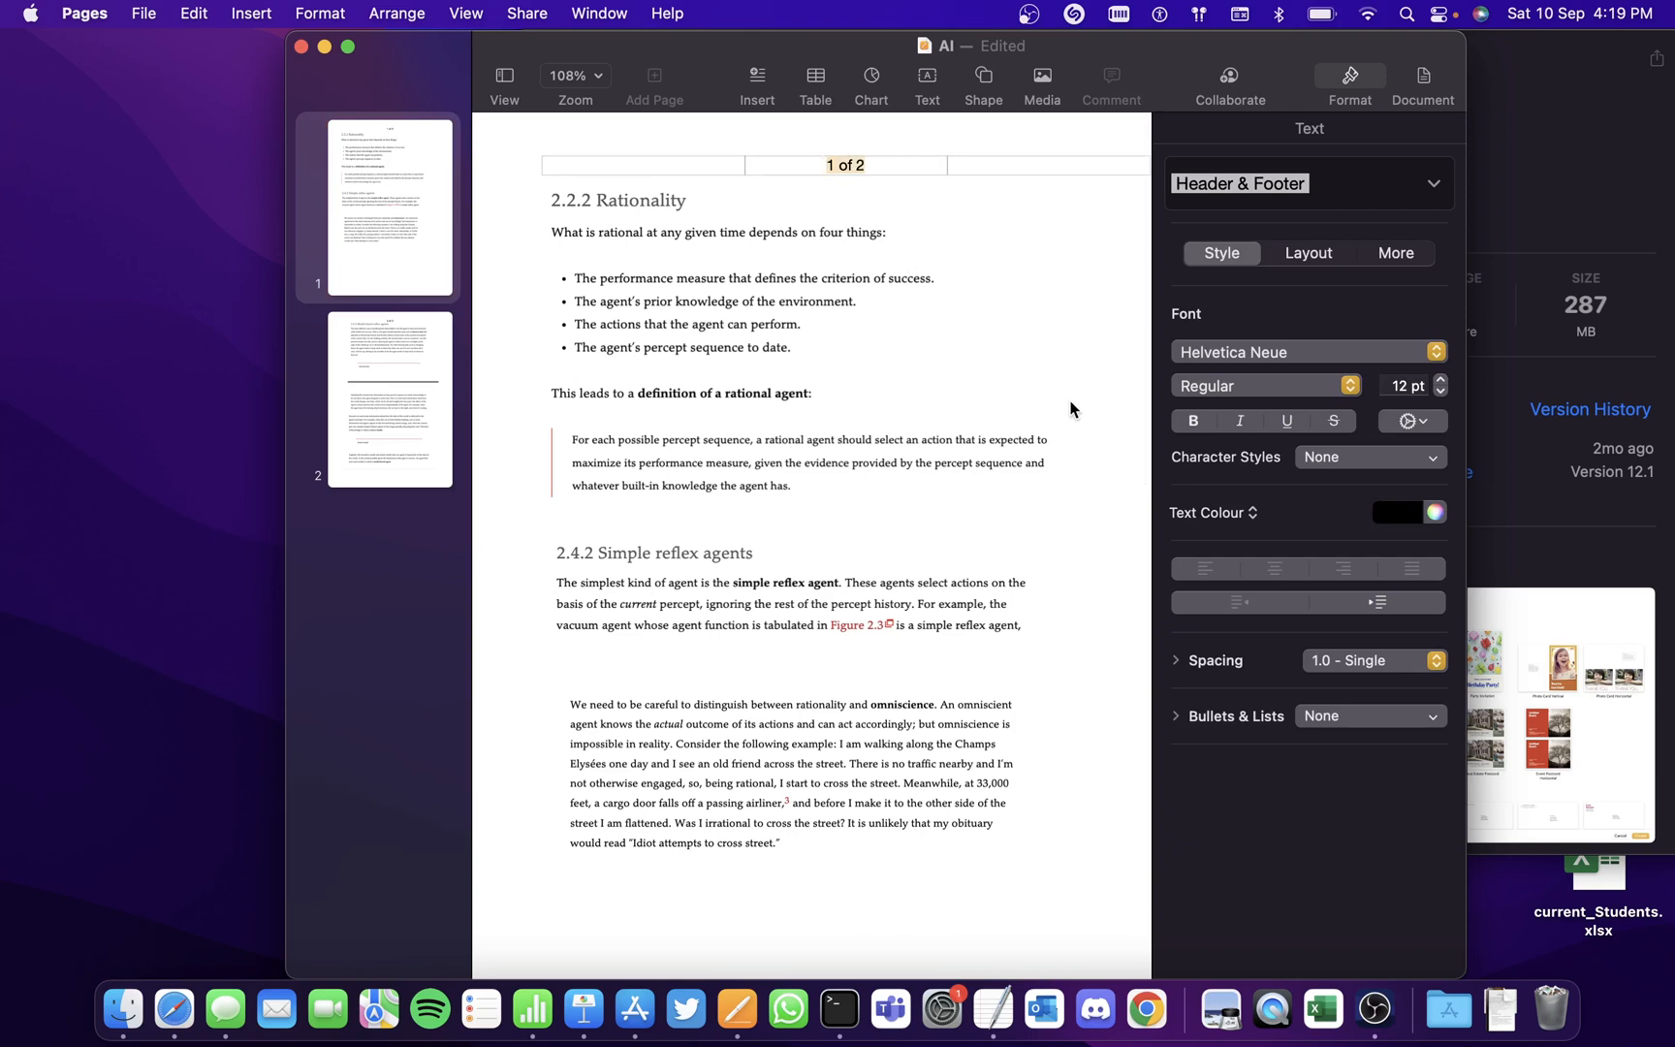
{"action": "left_click", "coordinate": [1308, 352]}
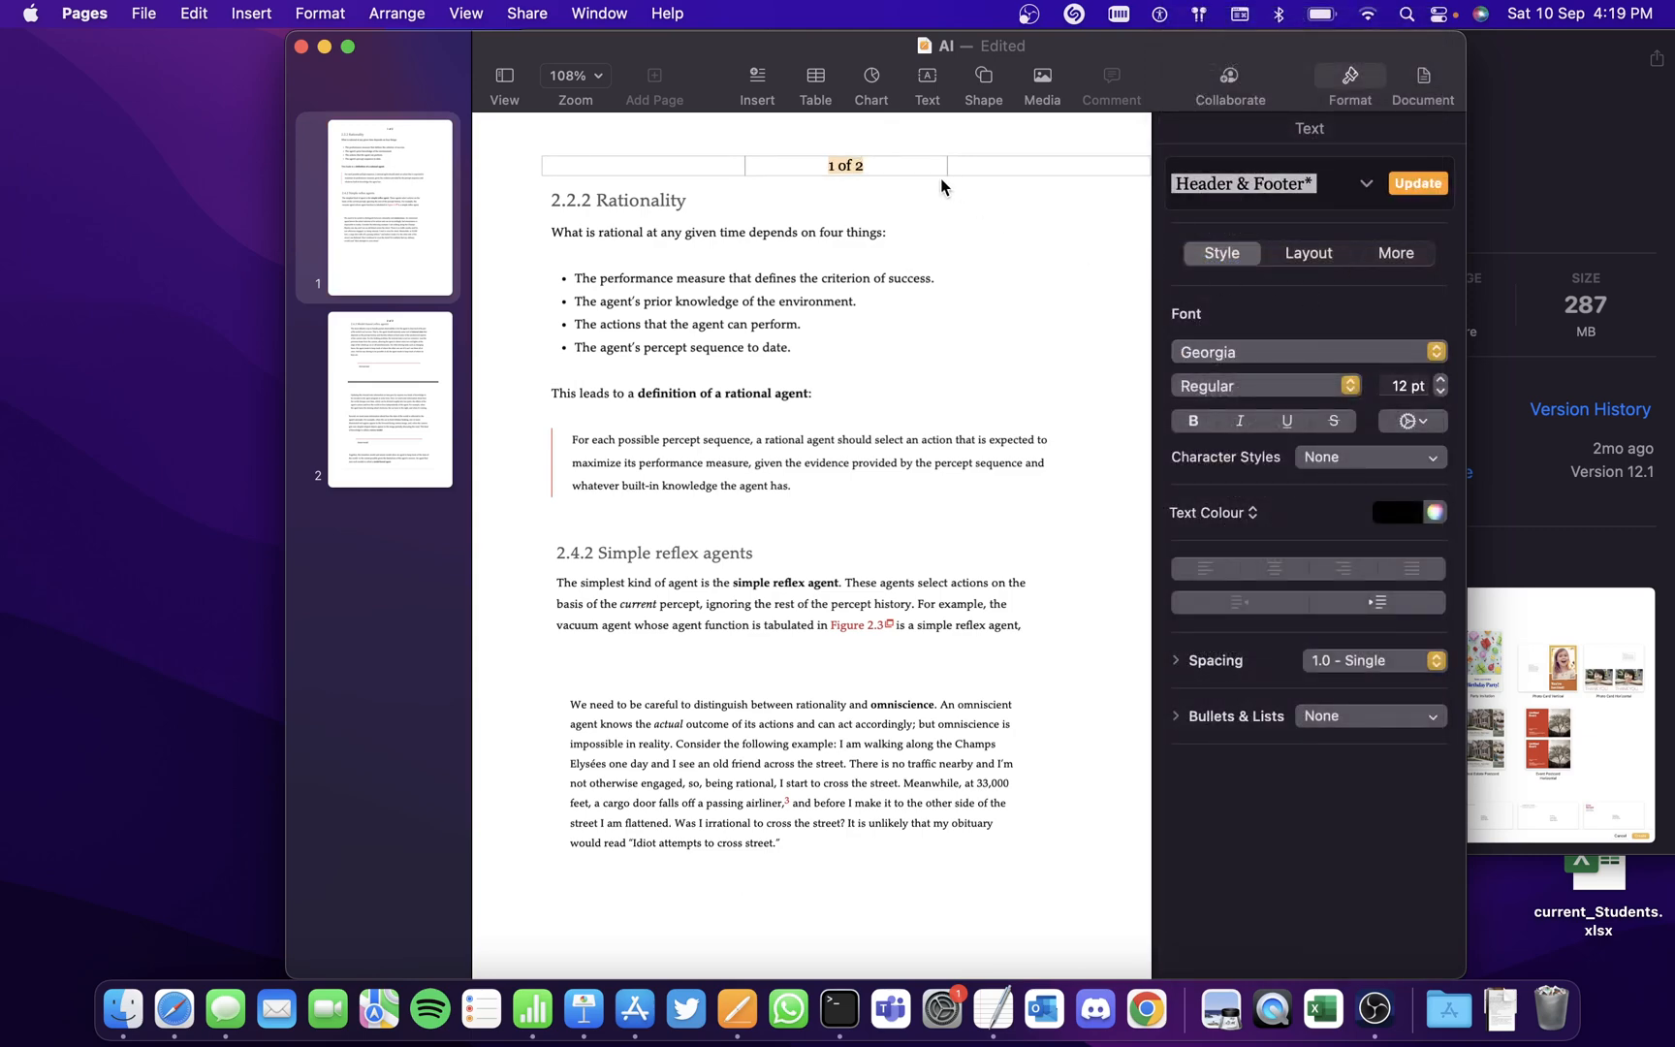
{"action": "left_click", "coordinate": [1434, 513]}
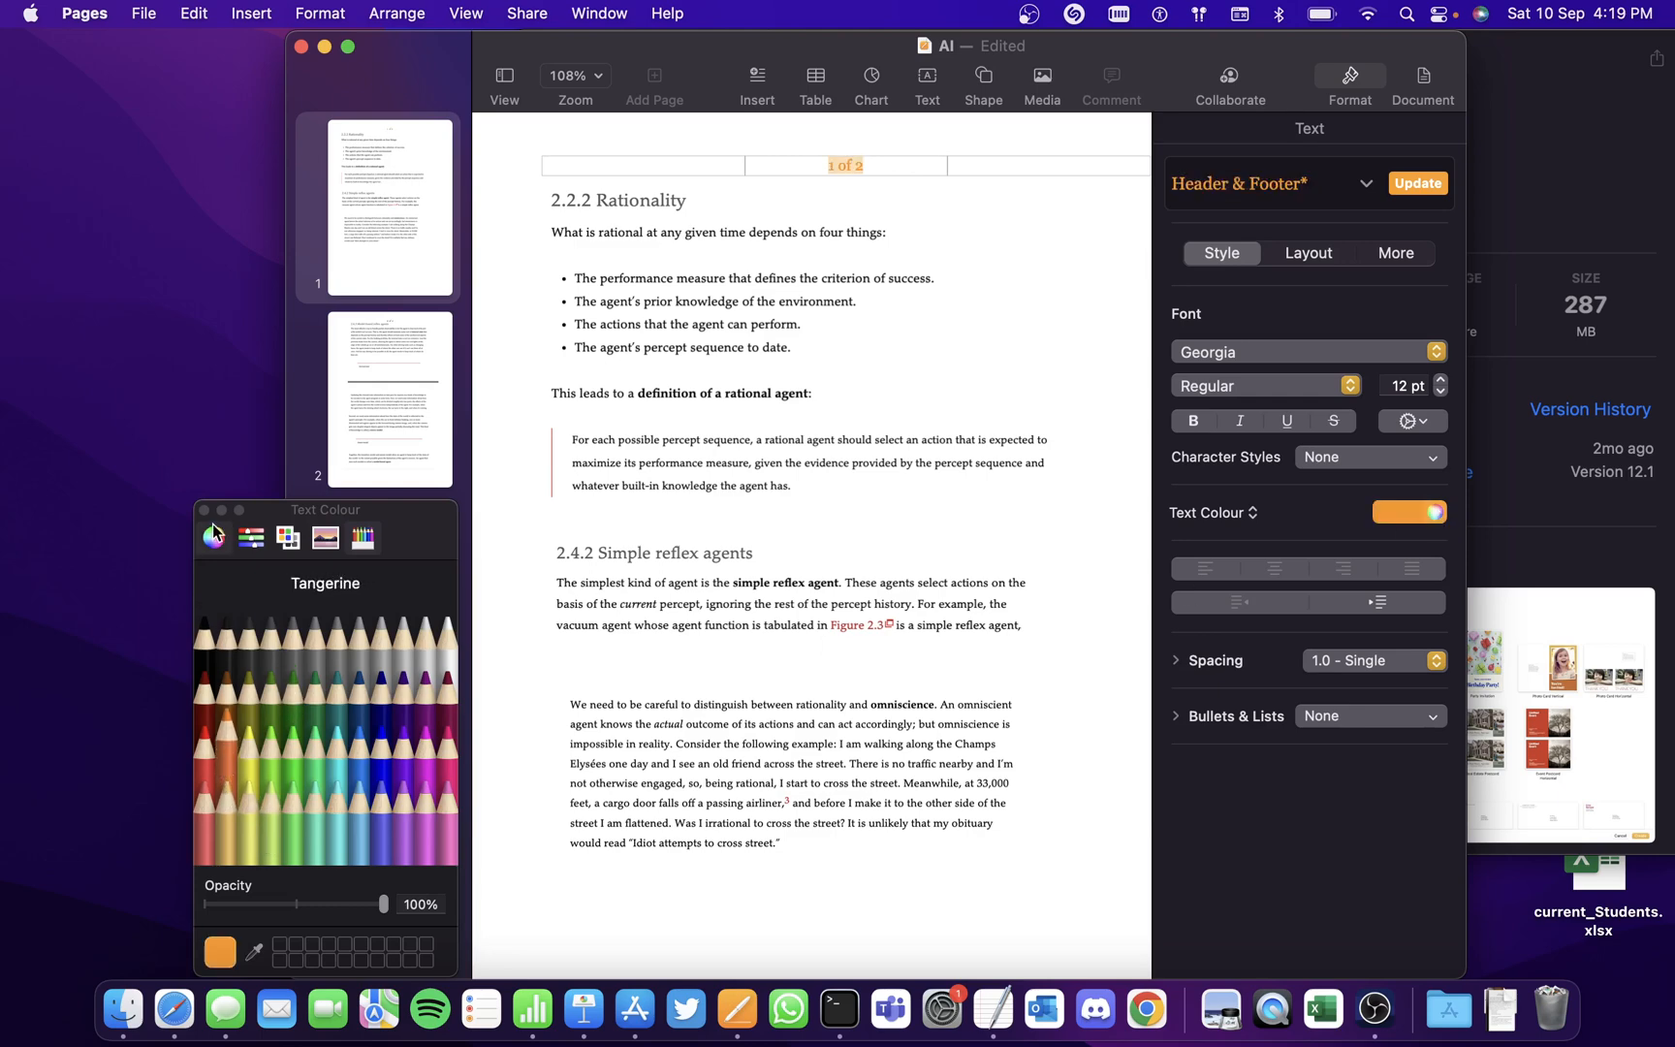
{"action": "left_click", "coordinate": [203, 536]}
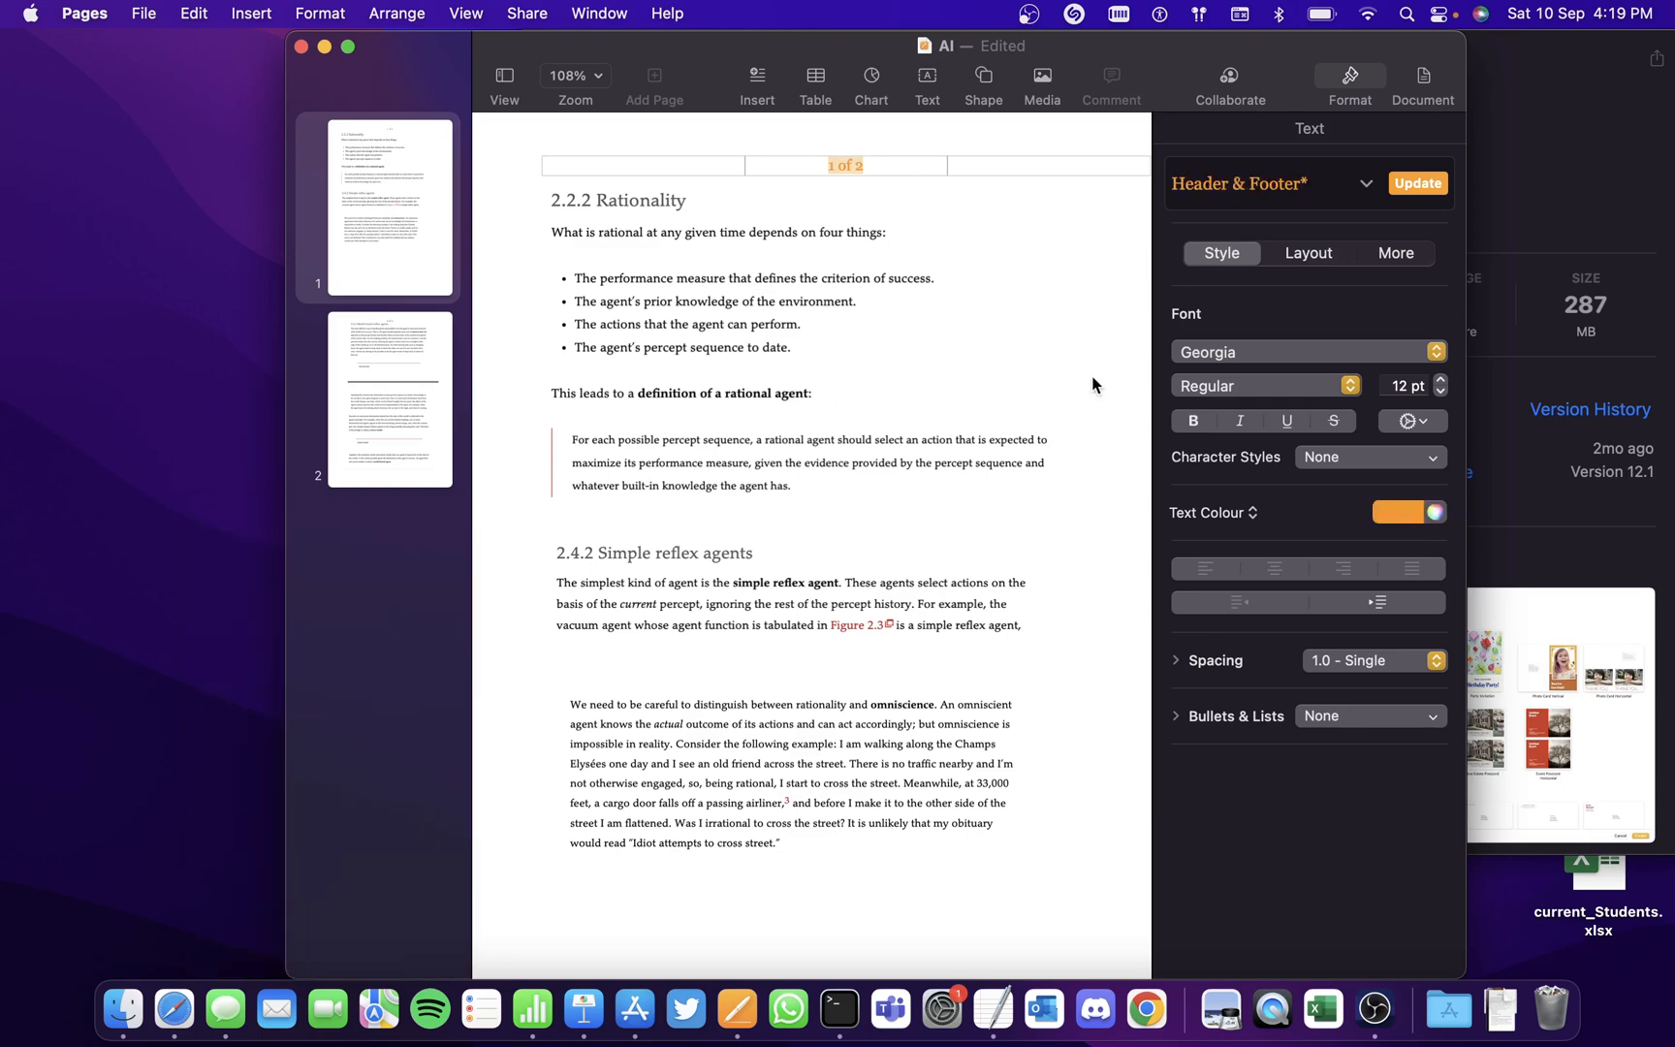
{"action": "mouse_move", "coordinate": [1365, 85]}
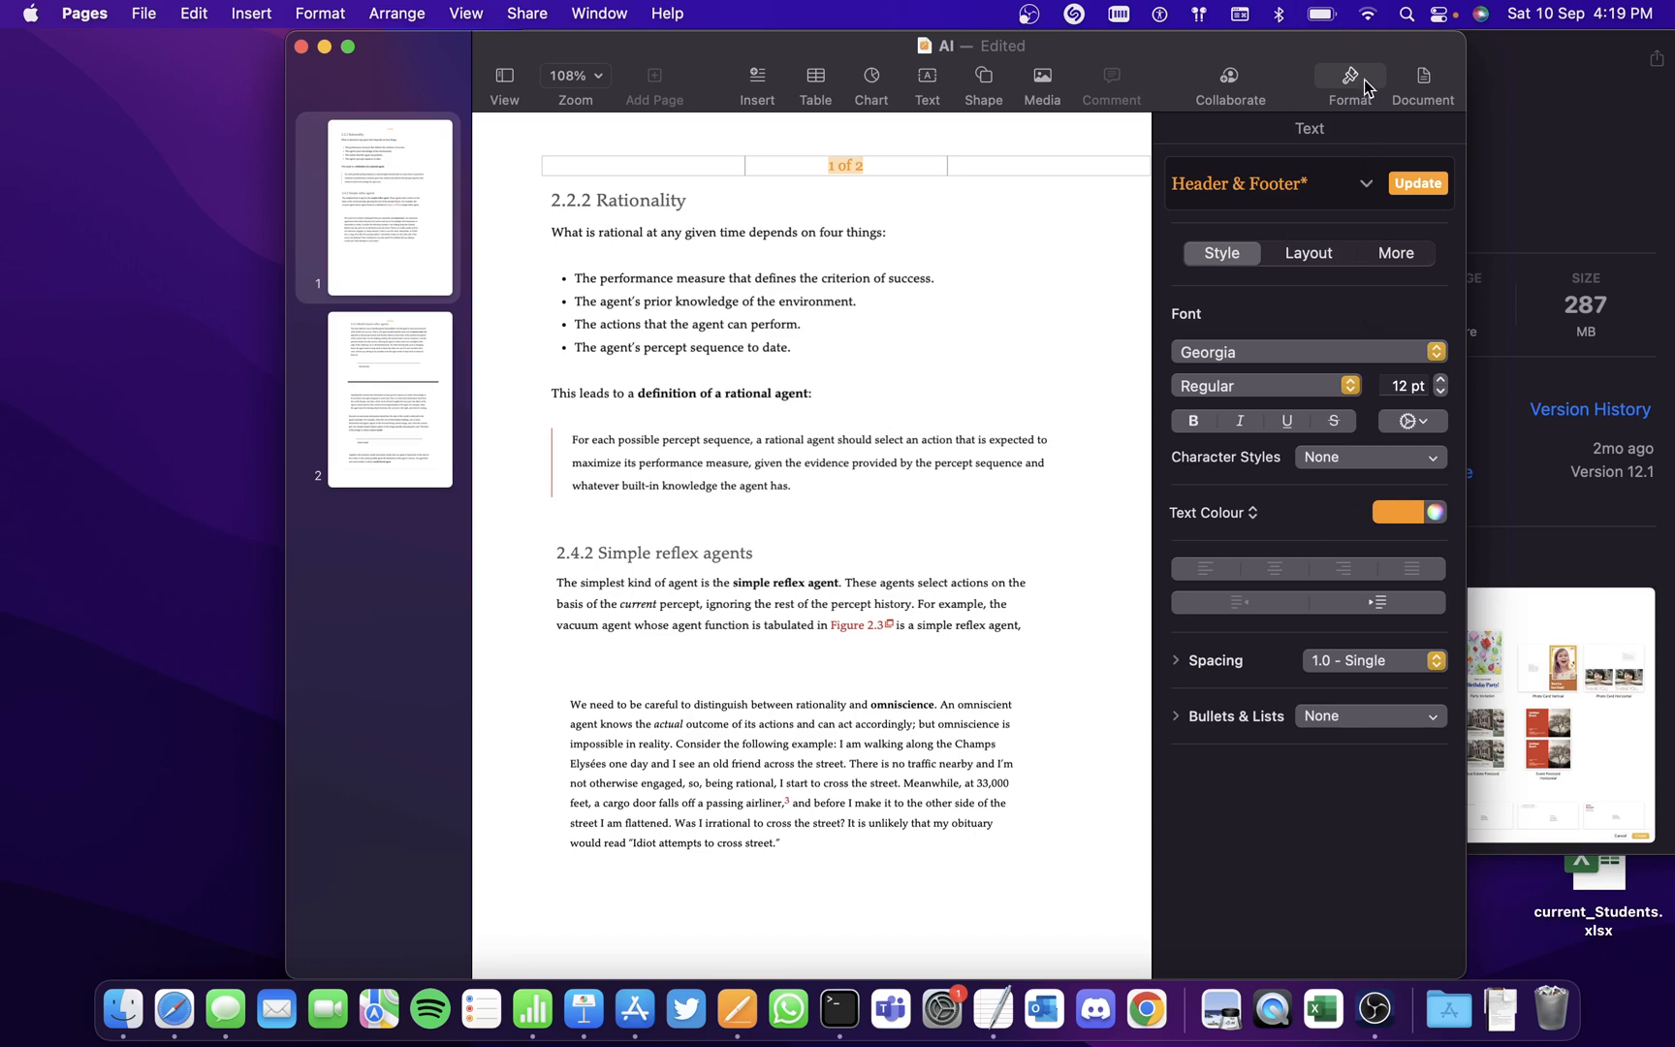
{"action": "mouse_move", "coordinate": [868, 163]}
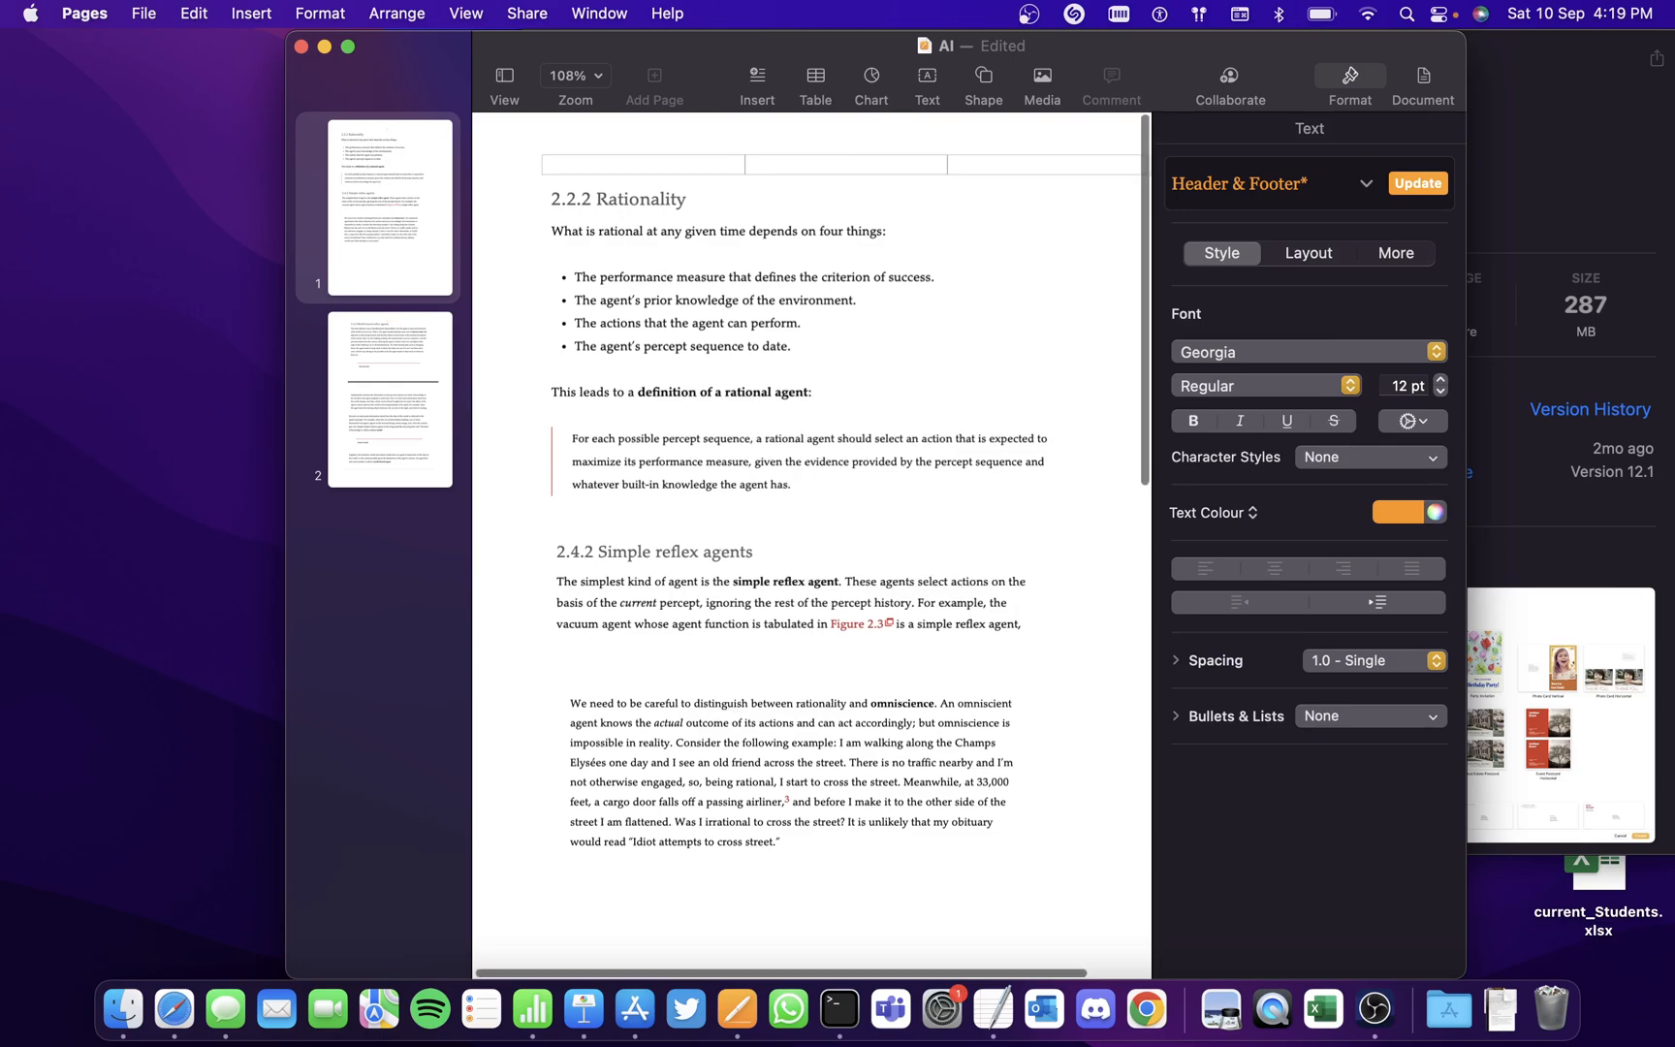
Scroll to page 2 to confirm its header page number is gone.
{"action": "scroll", "scroll_direction": "down", "scroll_amount": 3}
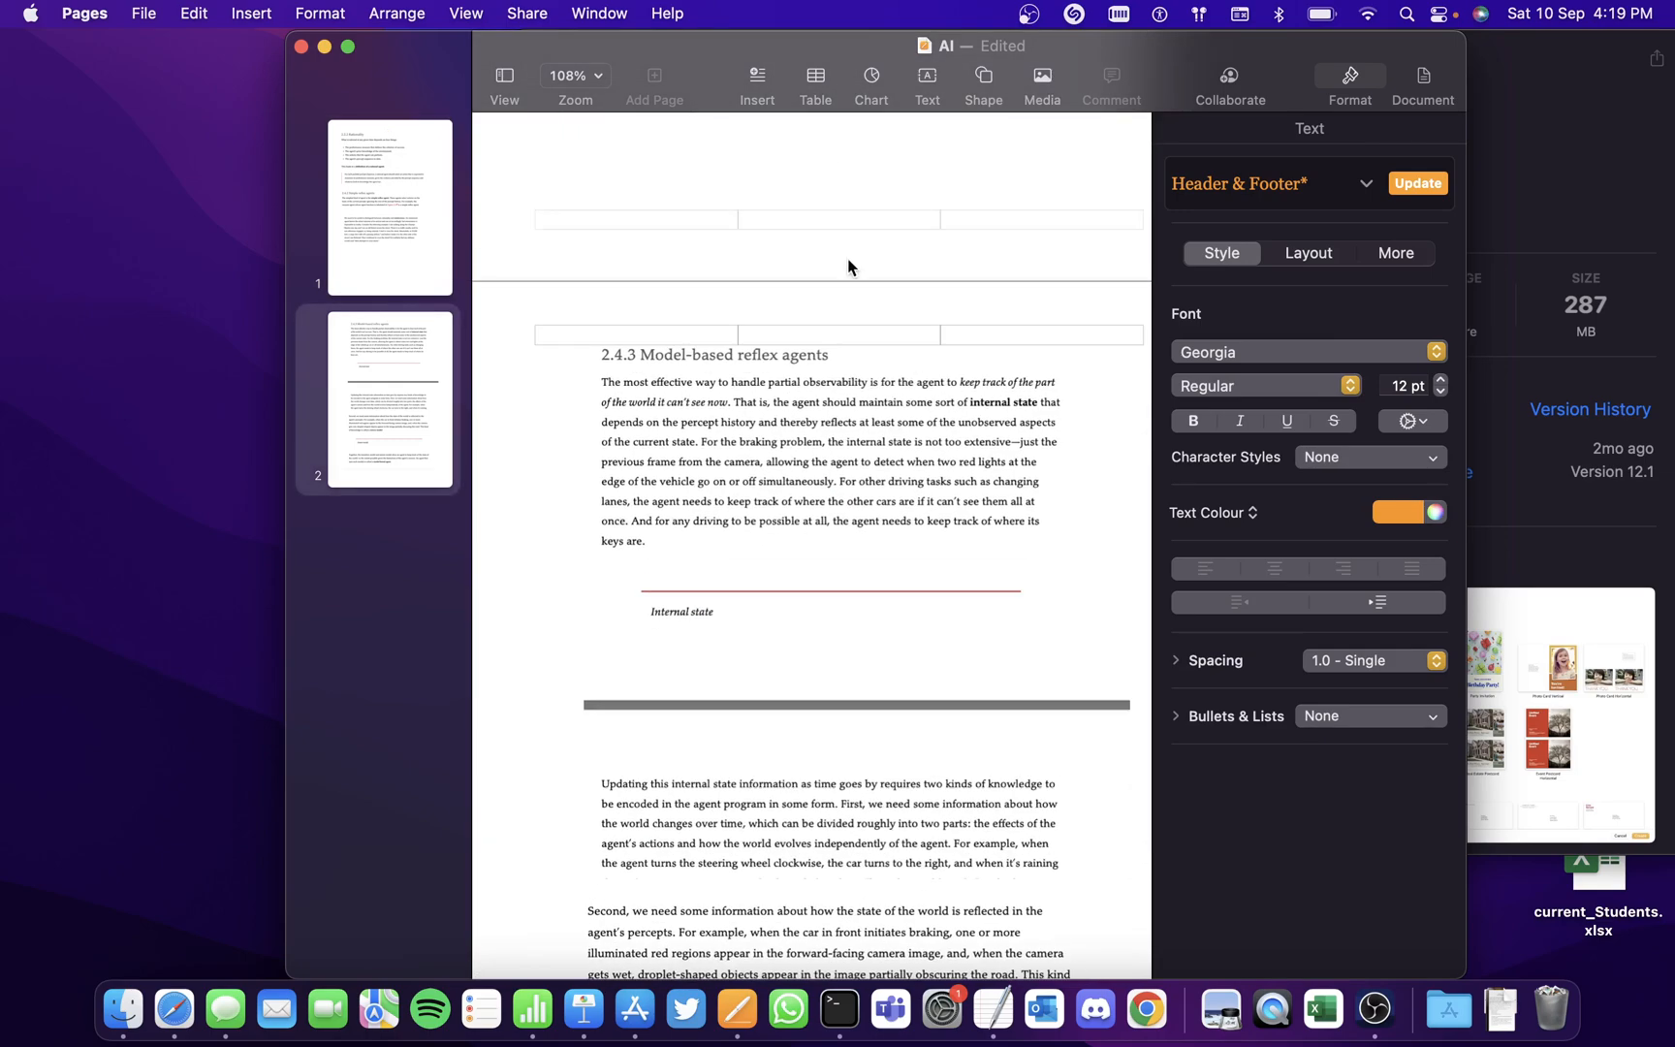